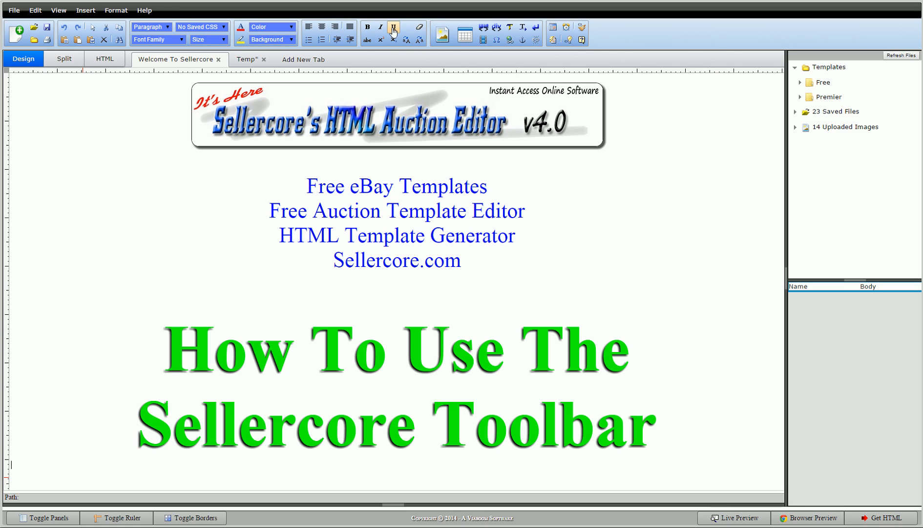
pyautogui.moveTo(379, 27)
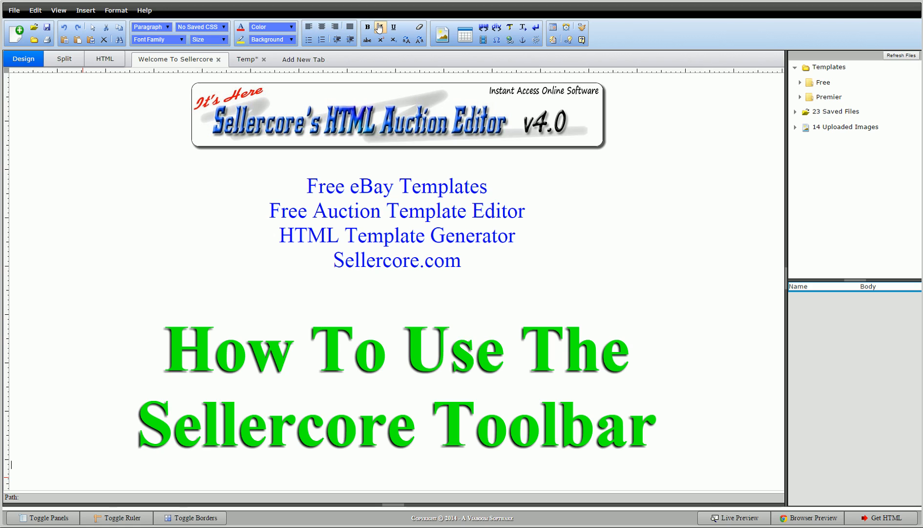
pyautogui.moveTo(381, 27)
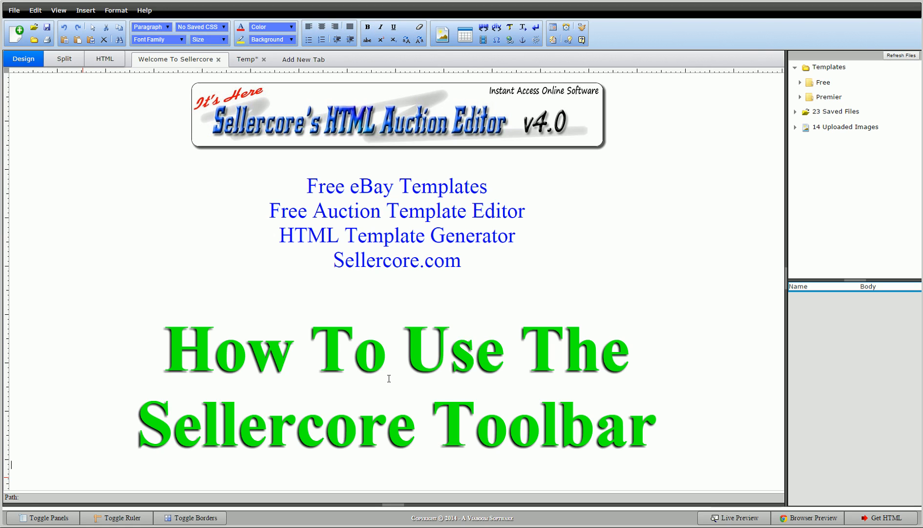
# Step: Inspect the welcome page's heading and blue line styles, then view Temp in split mode
pyautogui.click(389, 358)
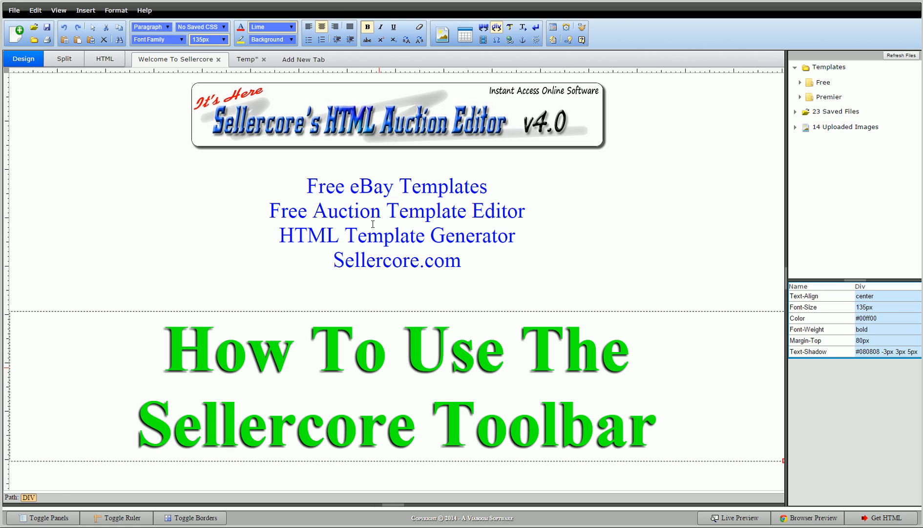
pyautogui.click(372, 224)
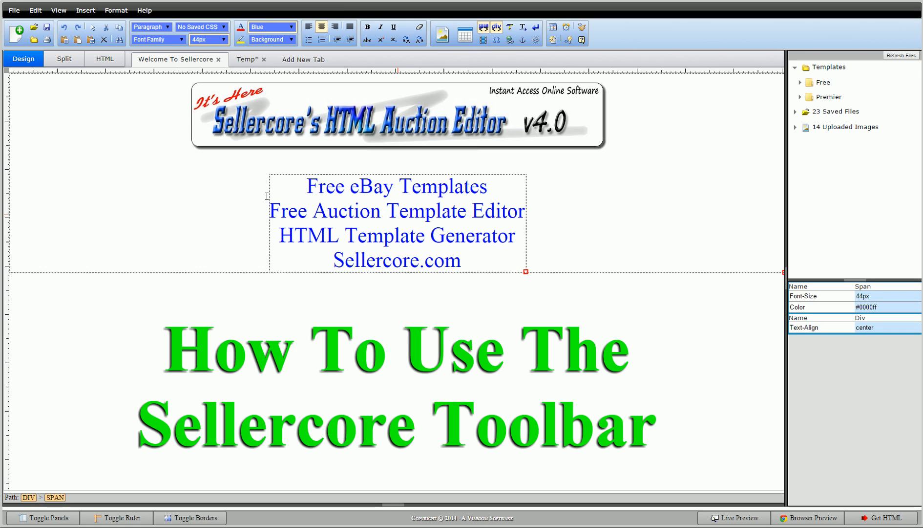
pyautogui.moveTo(692, 277)
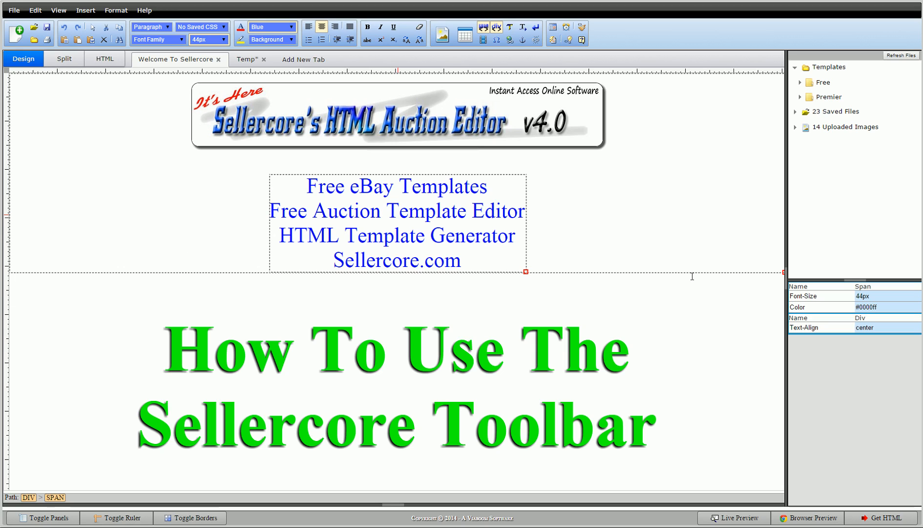
pyautogui.moveTo(255, 74)
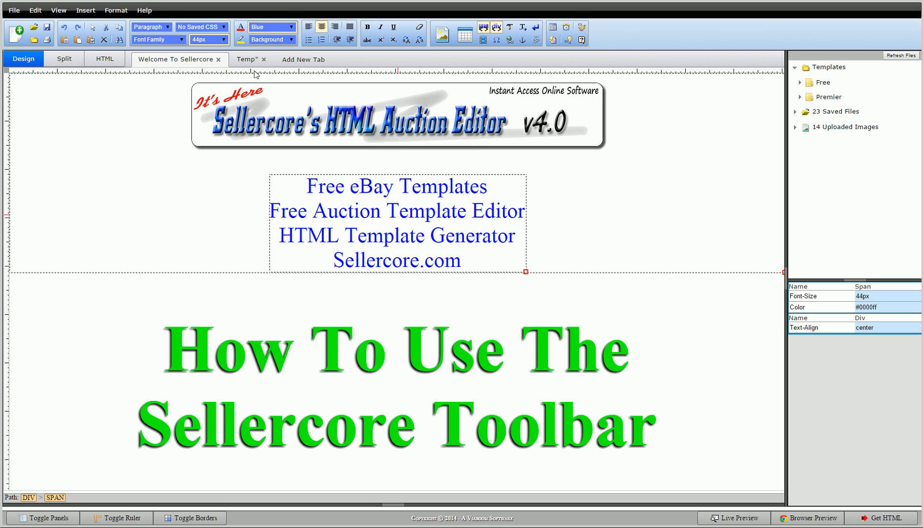
pyautogui.click(244, 59)
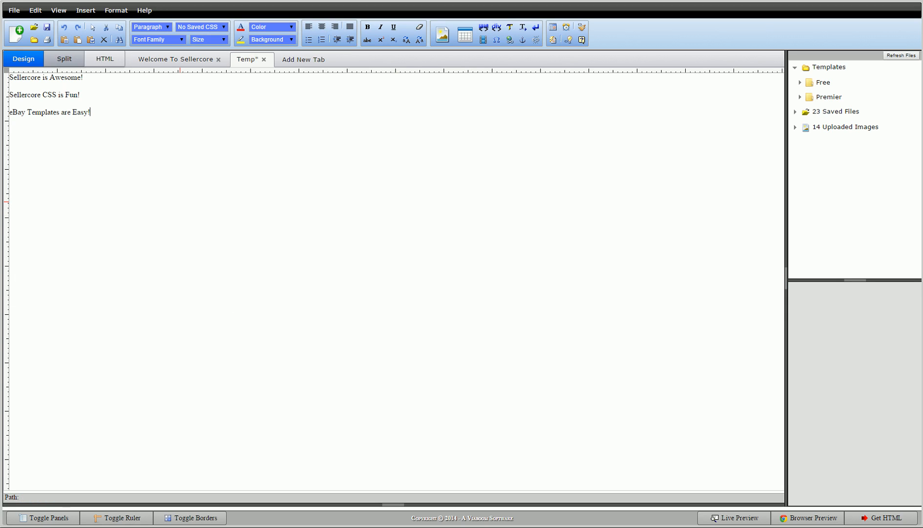
pyautogui.click(62, 58)
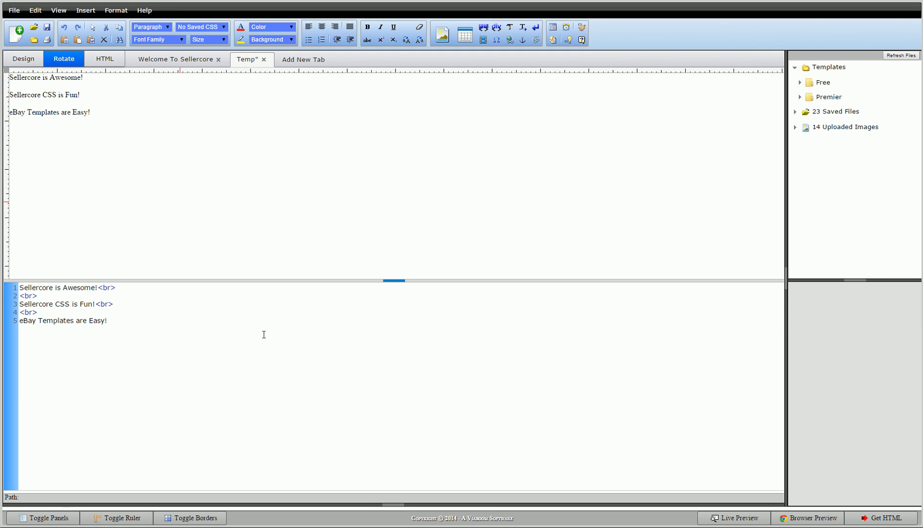
pyautogui.moveTo(89, 79)
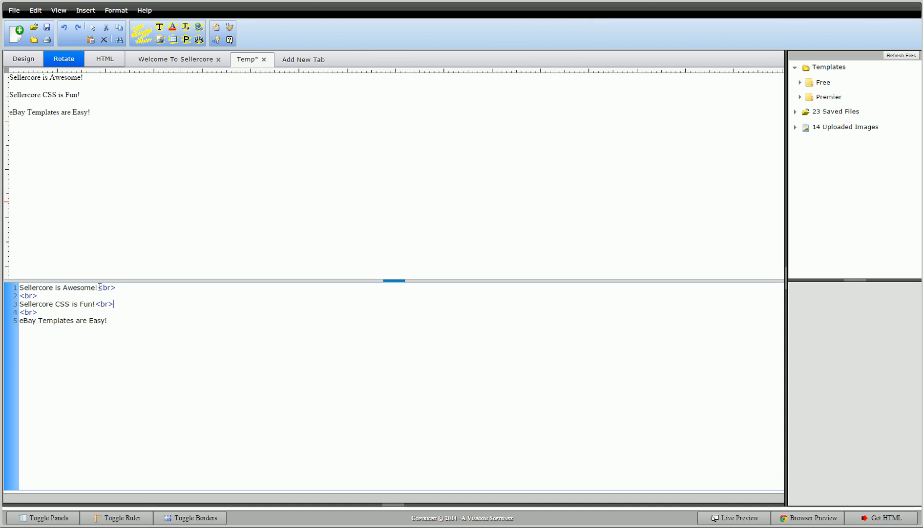
pyautogui.moveTo(83, 129)
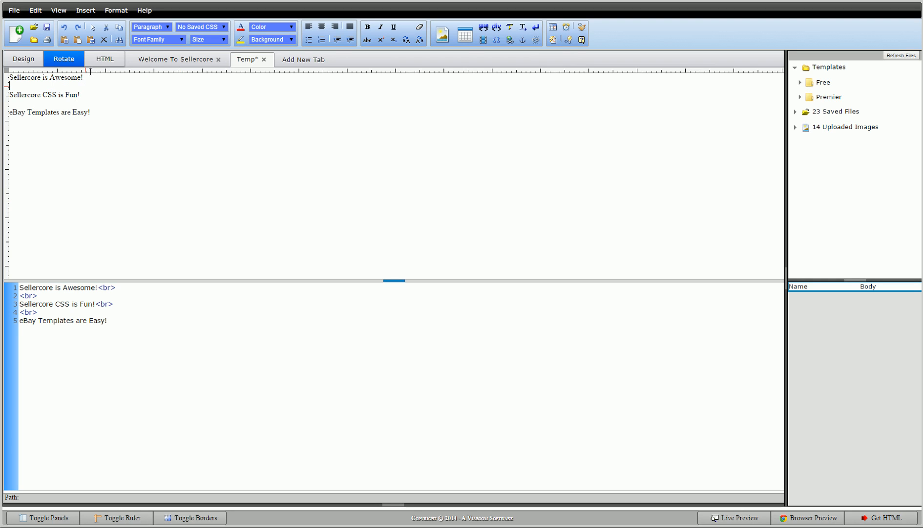
pyautogui.moveTo(157, 47)
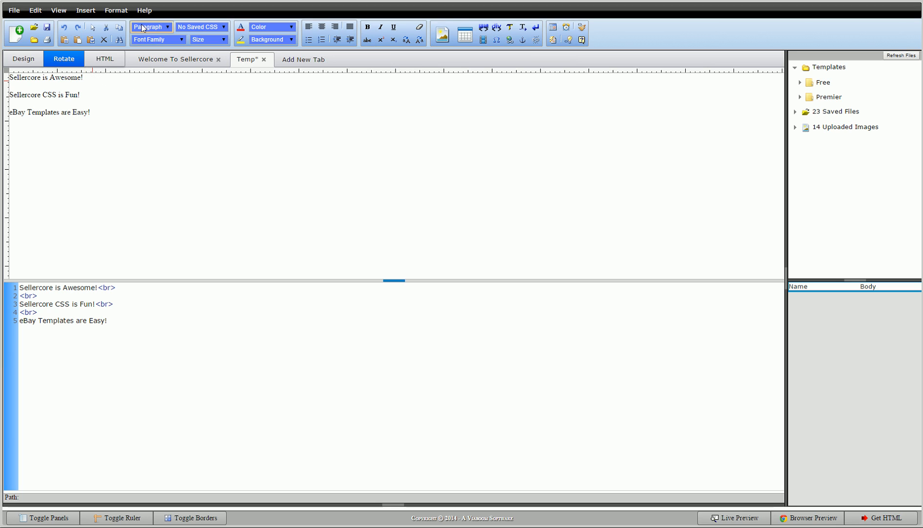
# Step: Format 'Sellercore is Awesome!' as Heading 1, then change it to Heading 2
pyautogui.doubleClick(46, 77)
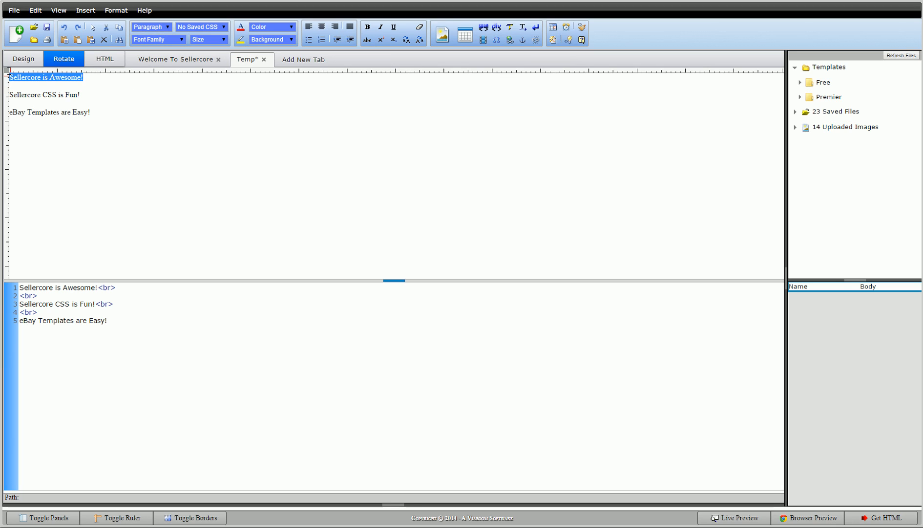
pyautogui.click(169, 27)
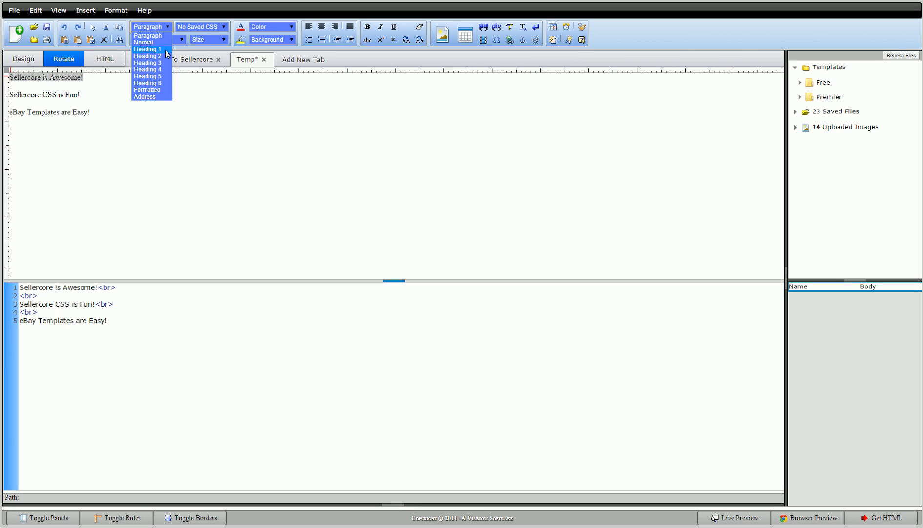
pyautogui.moveTo(147, 56)
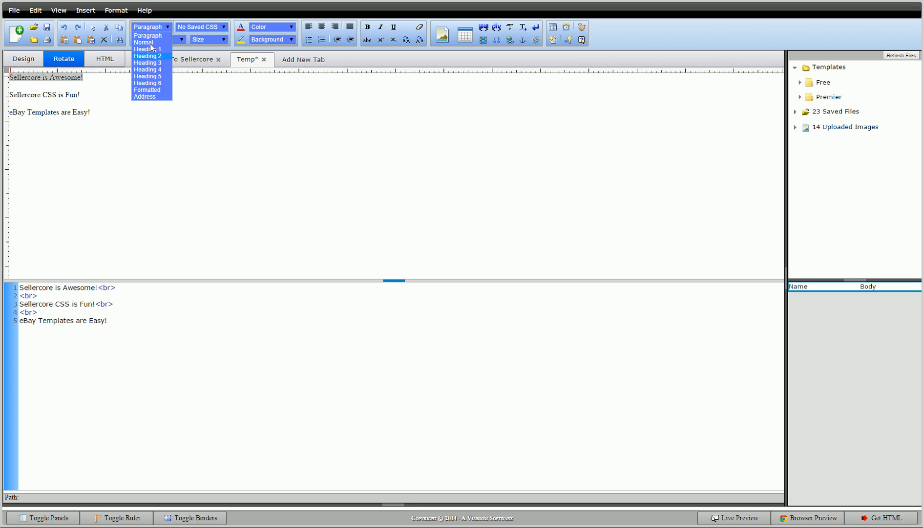
pyautogui.moveTo(150, 50)
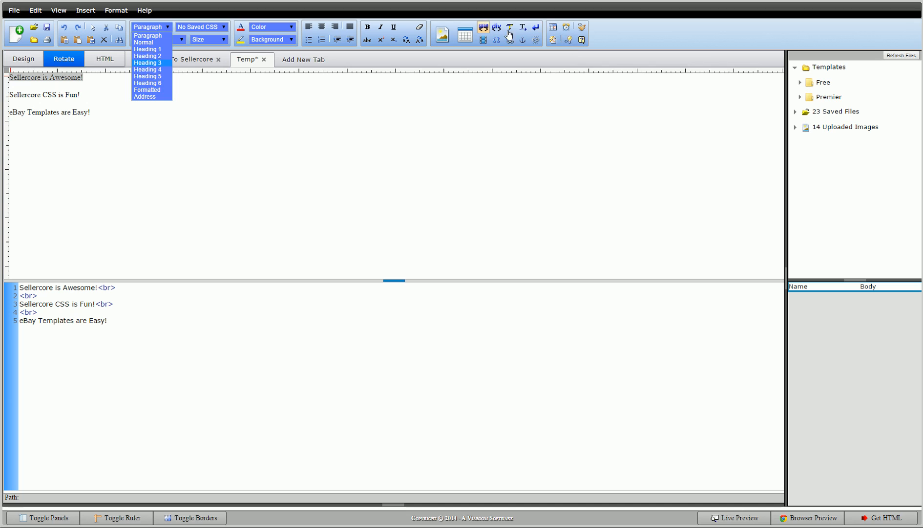
pyautogui.moveTo(149, 49)
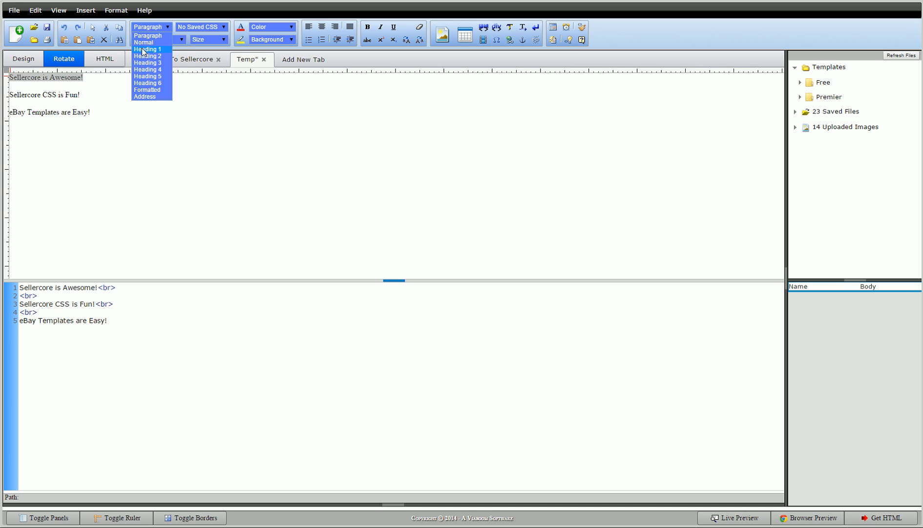
pyautogui.click(149, 49)
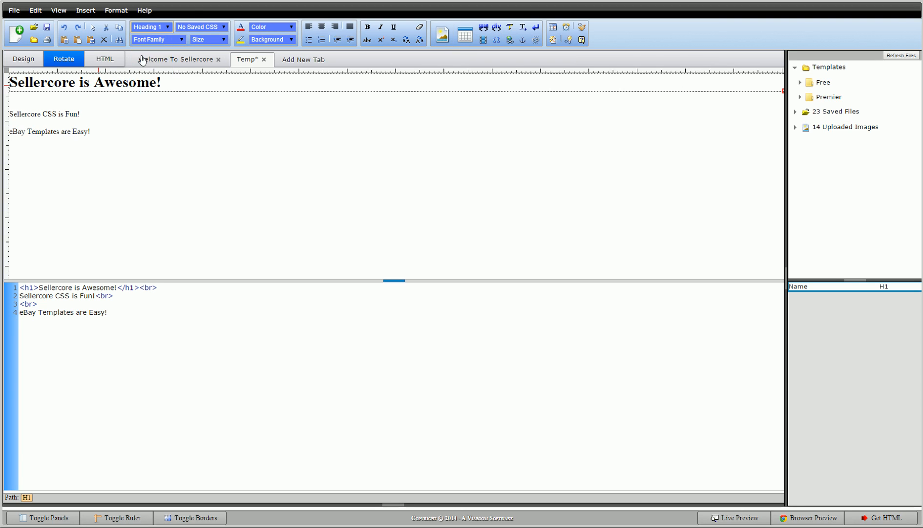
pyautogui.click(171, 27)
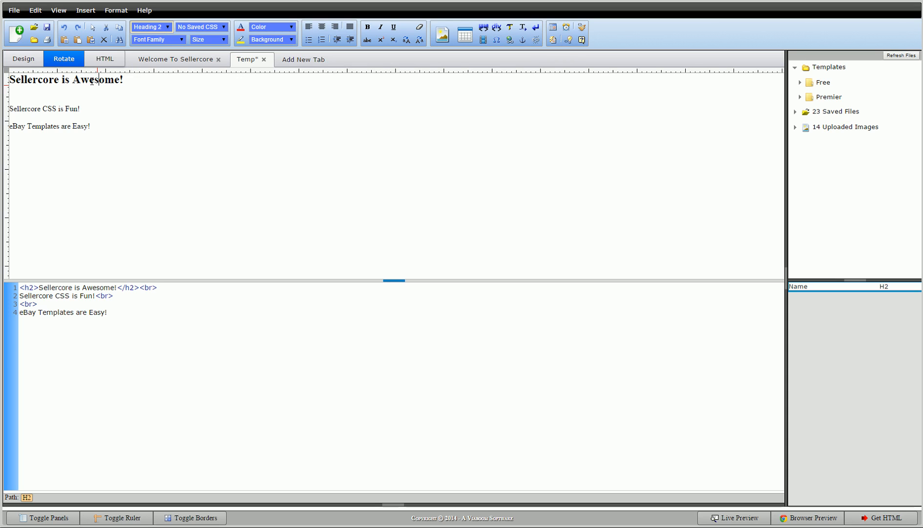
pyautogui.moveTo(63, 28)
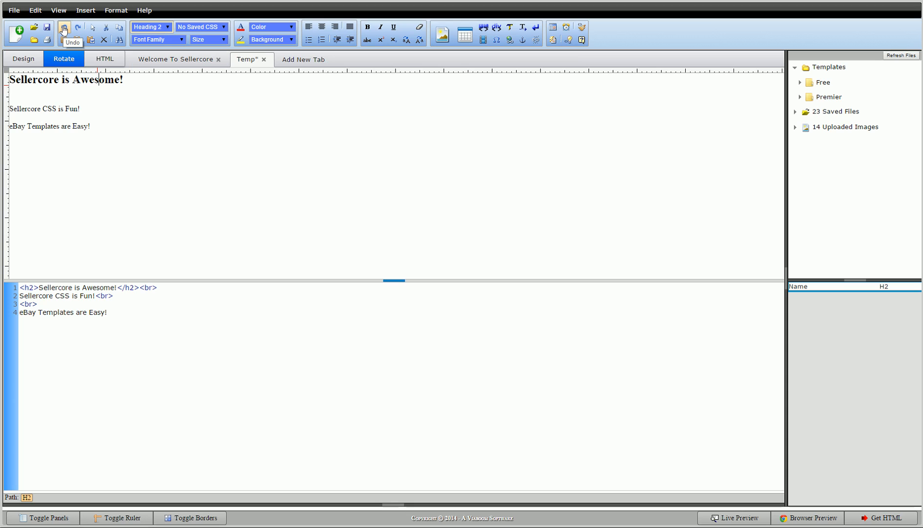
# Step: Undo the heading and colour 'Sellercore is Awesome!' Red, then check its span colour
pyautogui.click(61, 27)
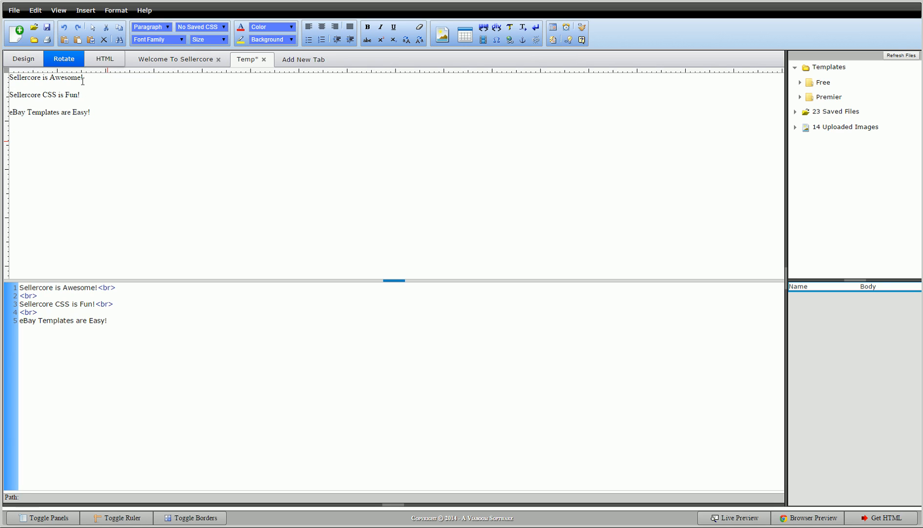
pyautogui.moveTo(94, 295)
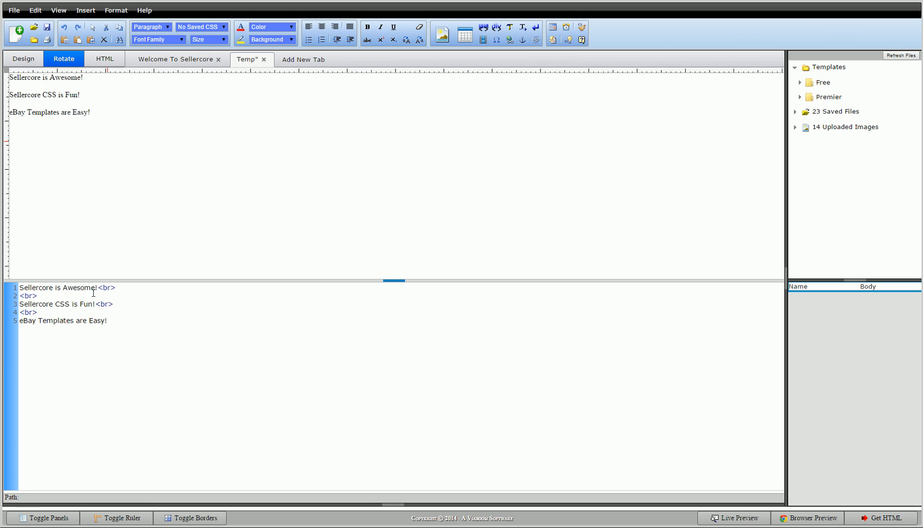
pyautogui.moveTo(104, 244)
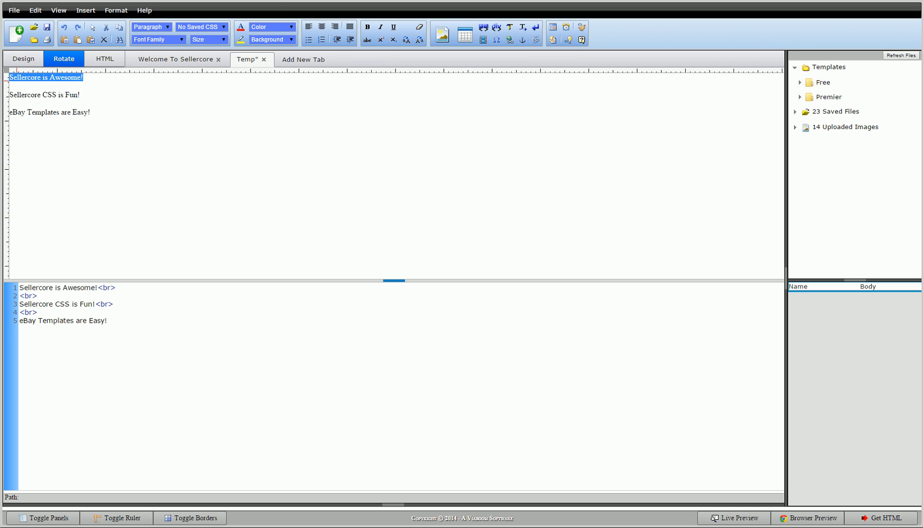
pyautogui.click(287, 27)
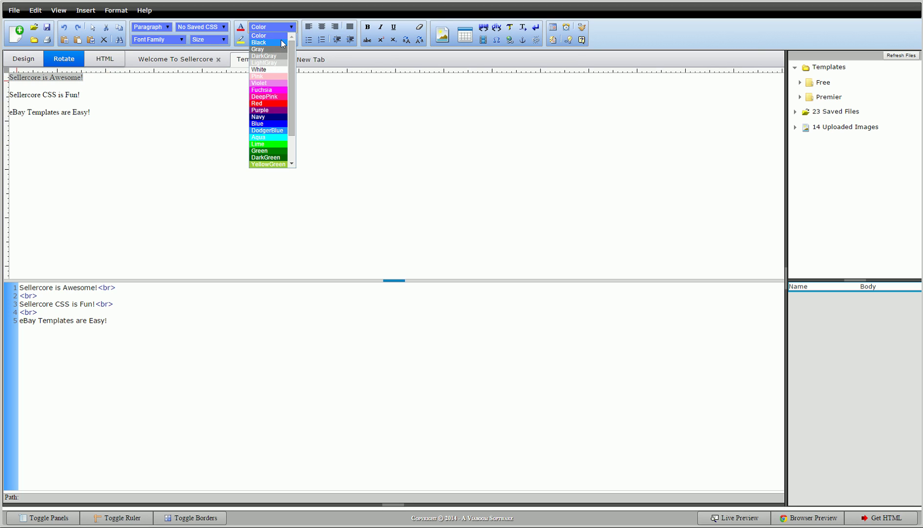
pyautogui.scroll(-3)
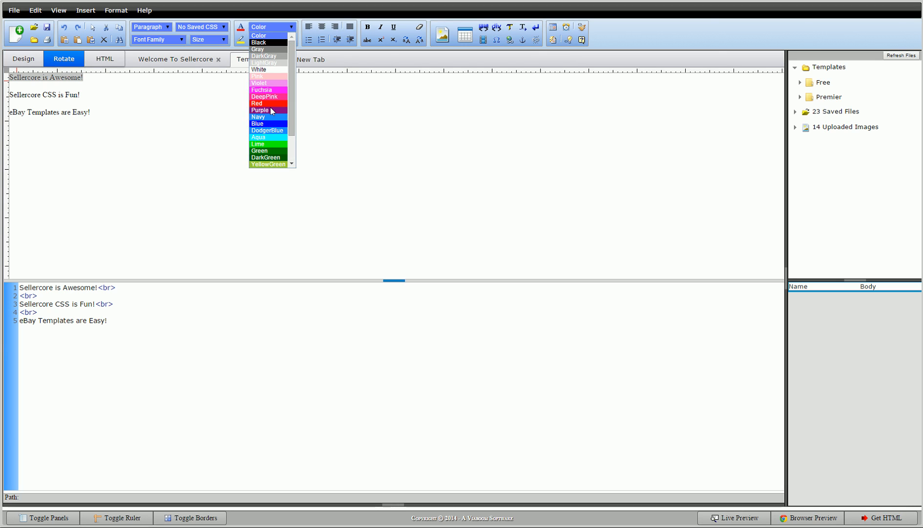
pyautogui.click(257, 103)
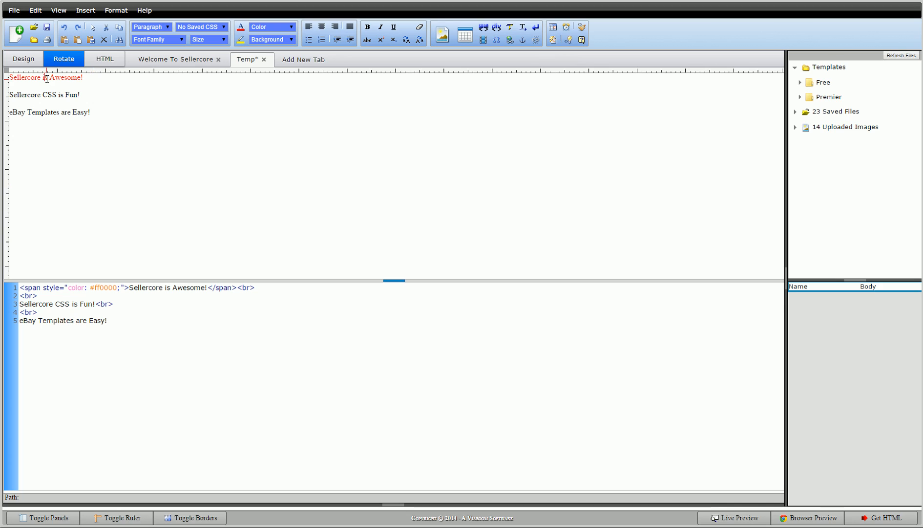
pyautogui.click(47, 78)
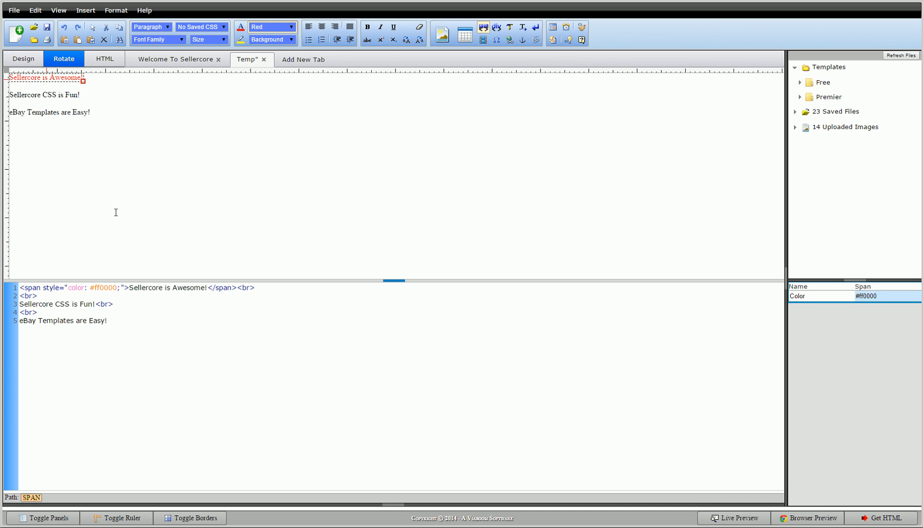
pyautogui.moveTo(103, 187)
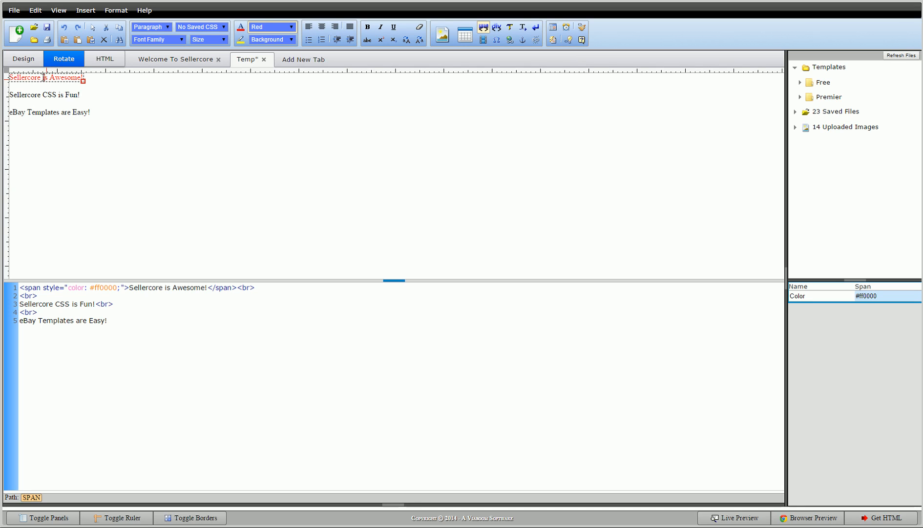
# Step: Set the first line's background to Aqua (#7fffd4) and reselect it to check
pyautogui.click(290, 39)
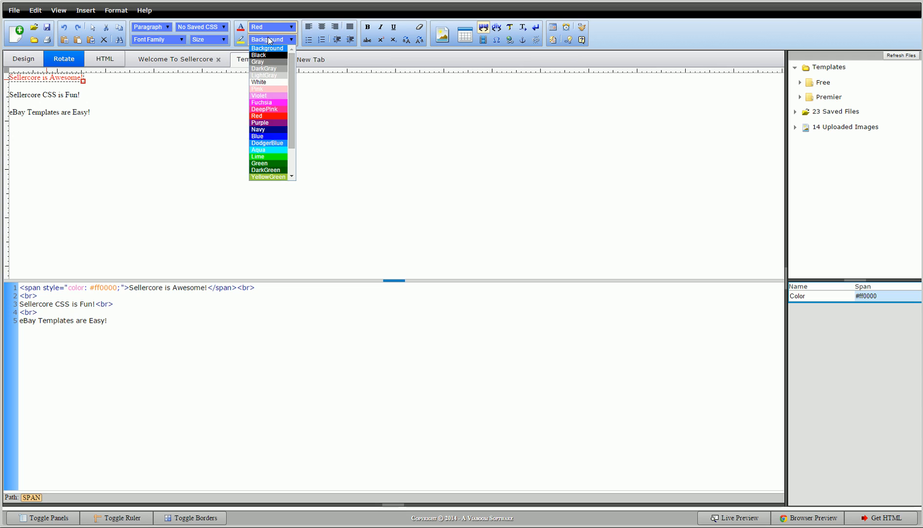
pyautogui.moveTo(270, 159)
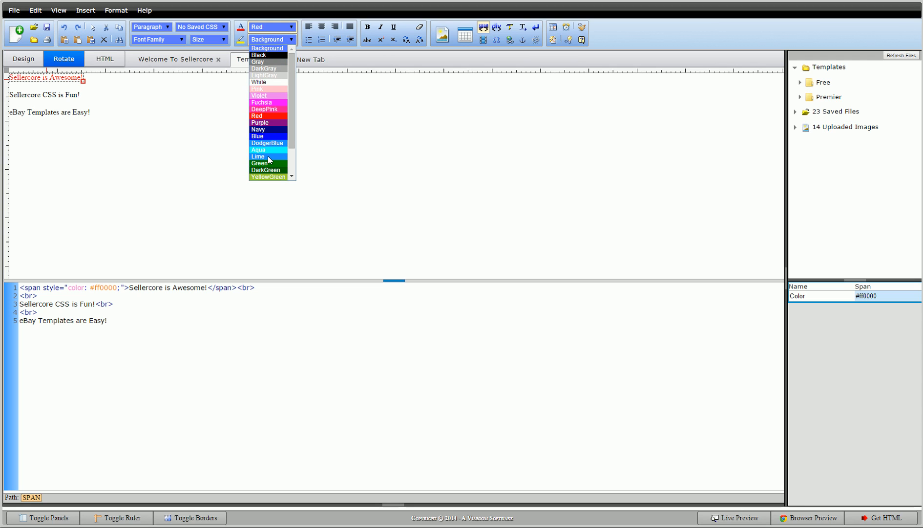
pyautogui.click(257, 149)
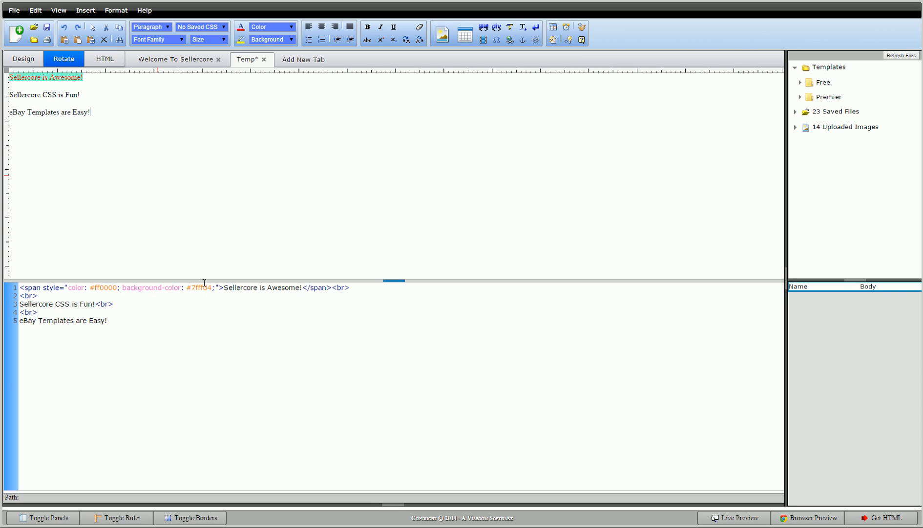
pyautogui.click(44, 78)
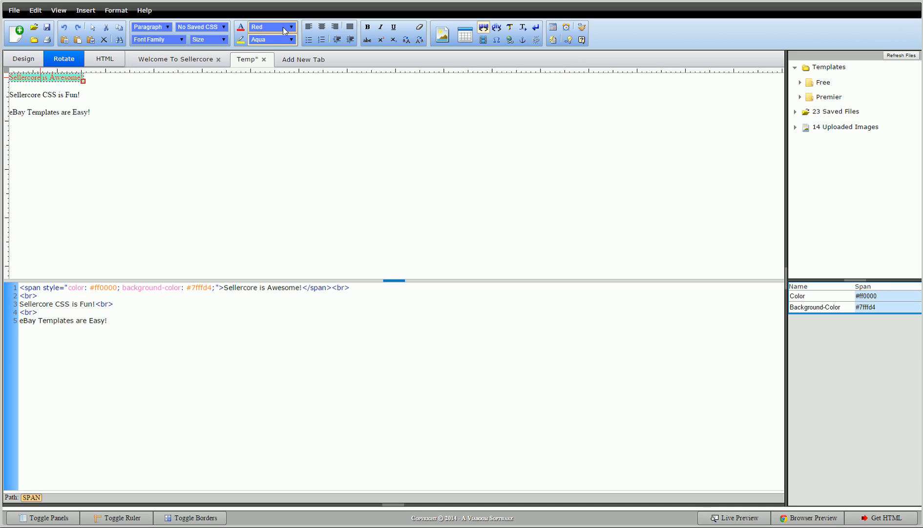
pyautogui.moveTo(287, 43)
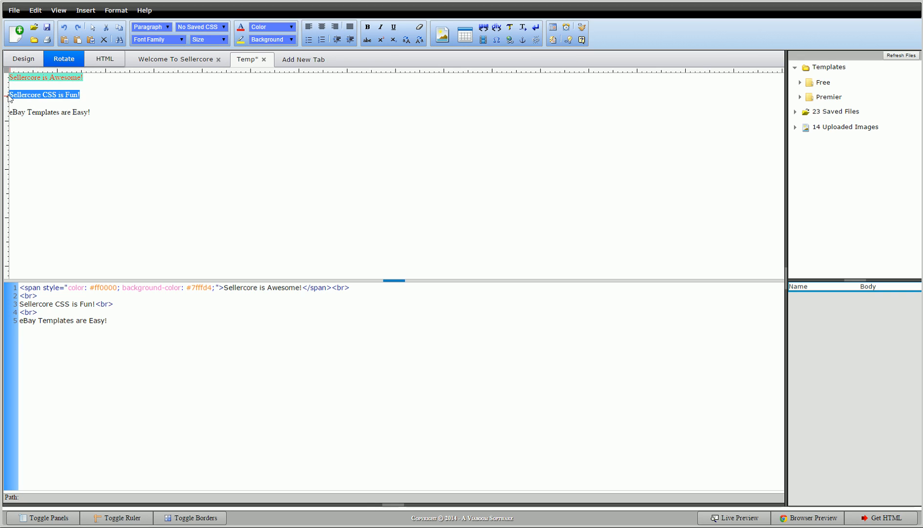
# Step: Make 'Sellercore CSS is Fun!' 36px with magenta text colour #C200D3
pyautogui.click(222, 40)
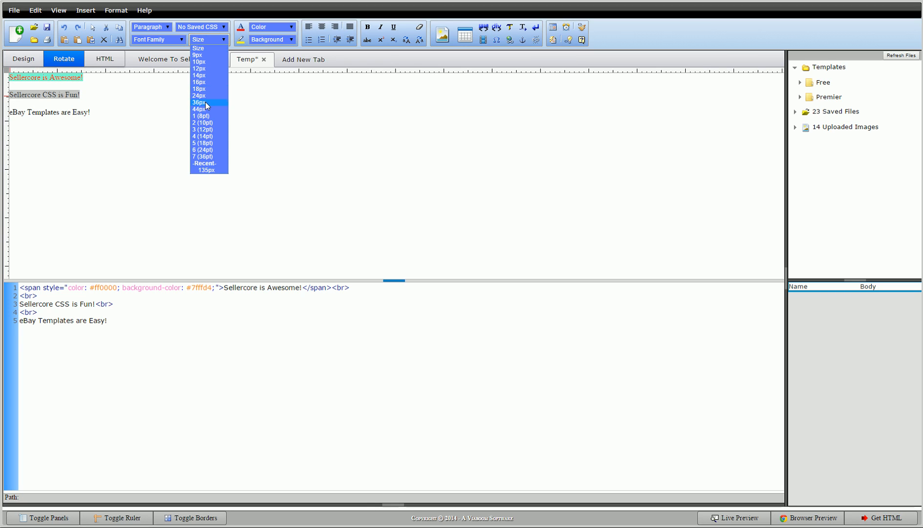
pyautogui.click(197, 103)
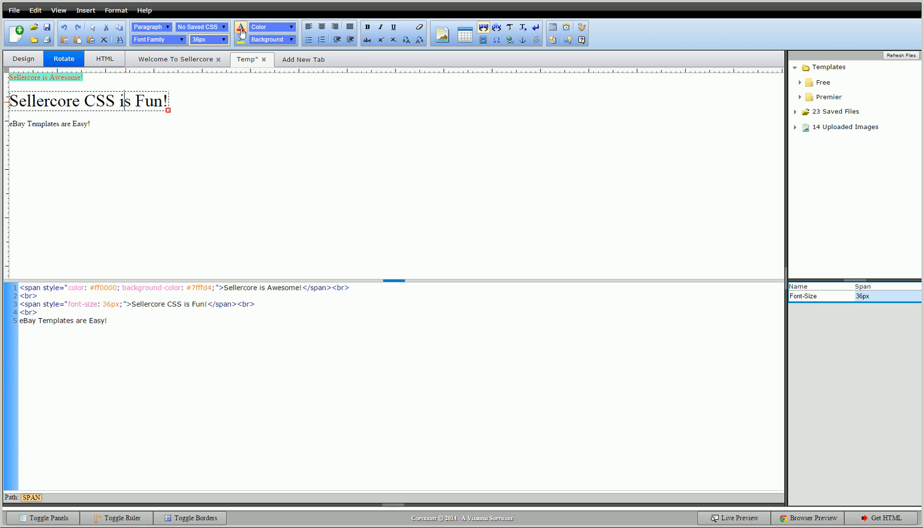
pyautogui.click(239, 28)
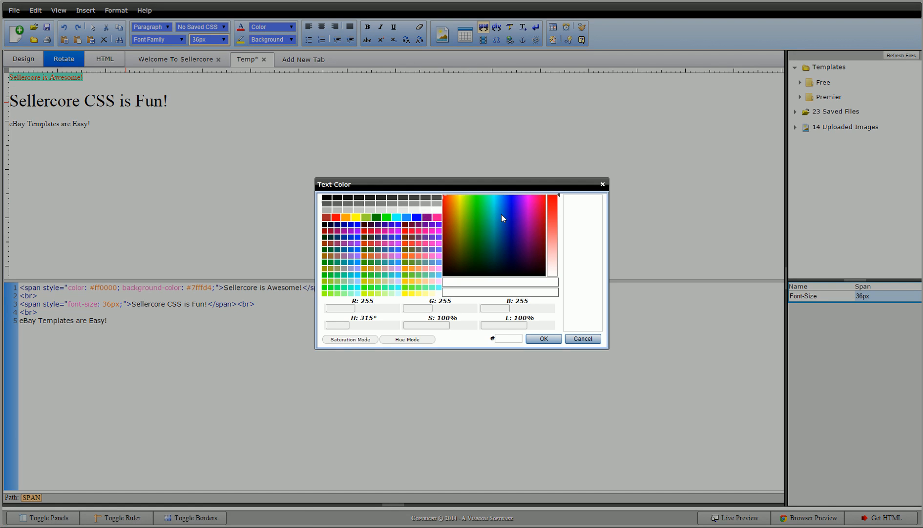
pyautogui.click(526, 210)
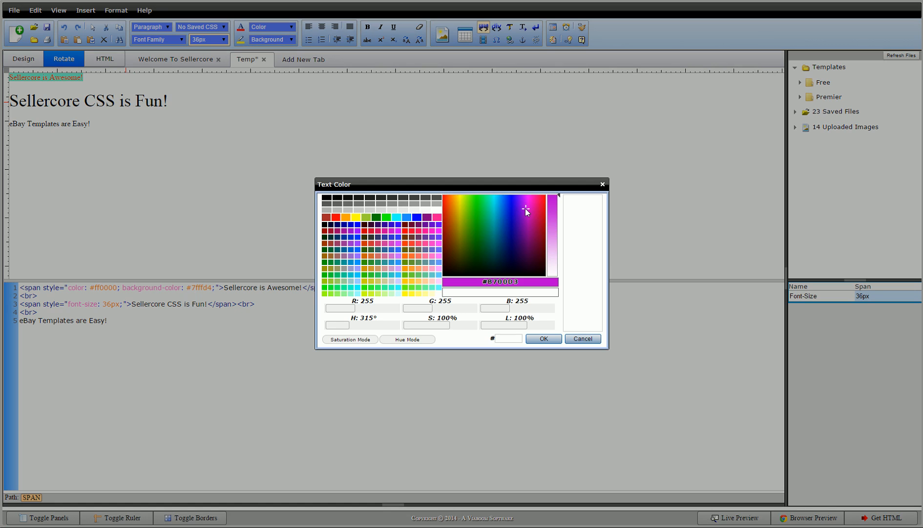
pyautogui.click(526, 210)
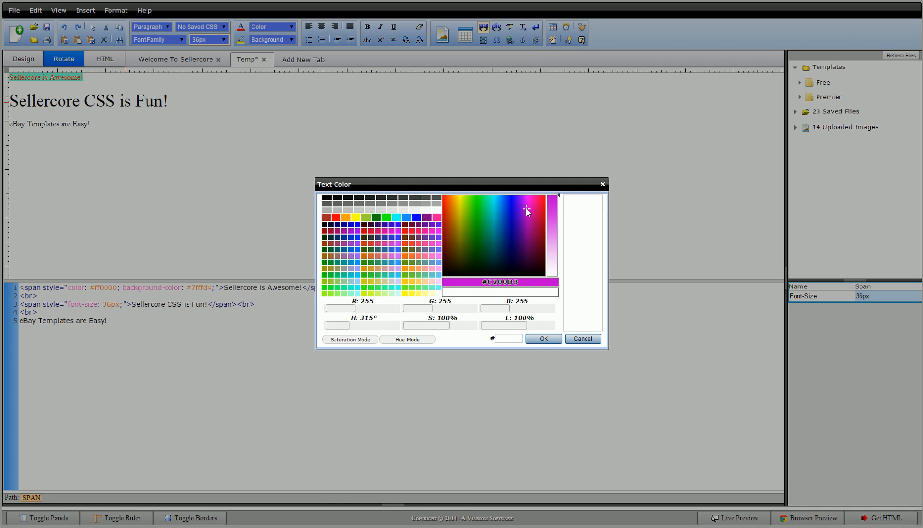
pyautogui.click(543, 338)
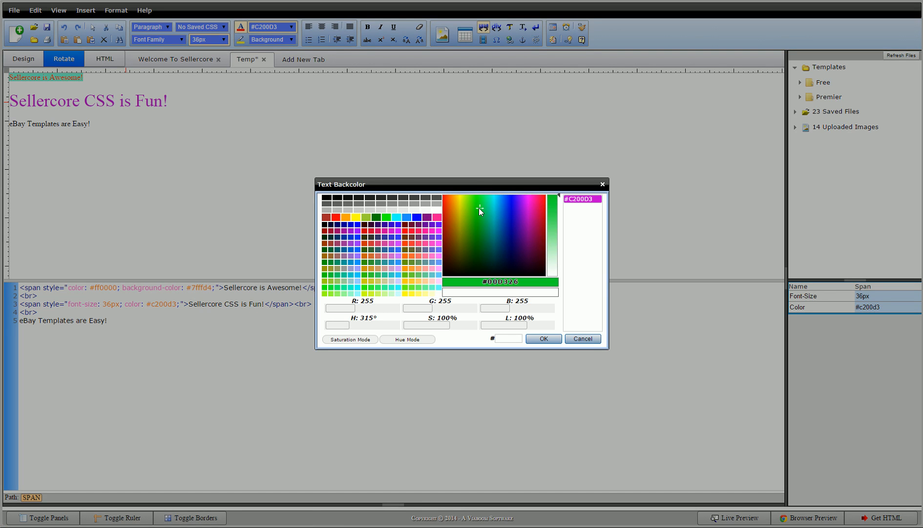
# Step: Choose bright green #07D800 as the second line's text background colour
pyautogui.click(477, 208)
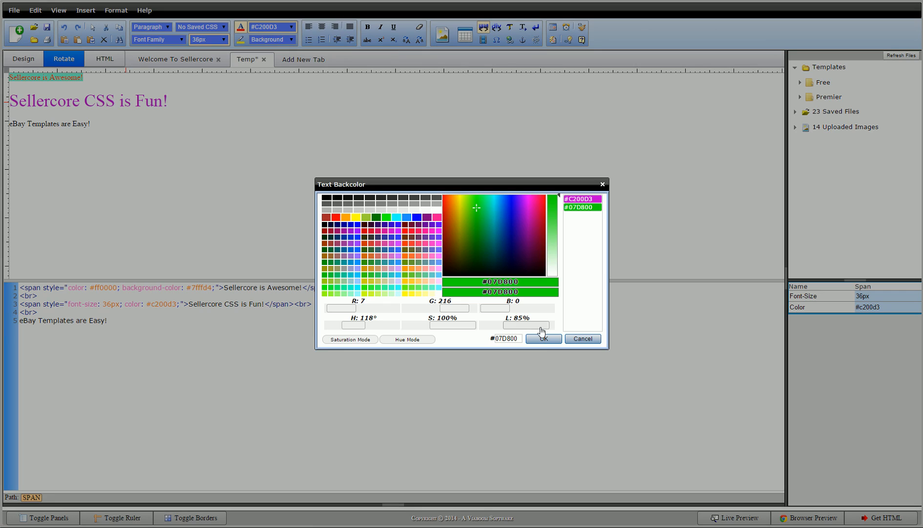
pyautogui.click(544, 338)
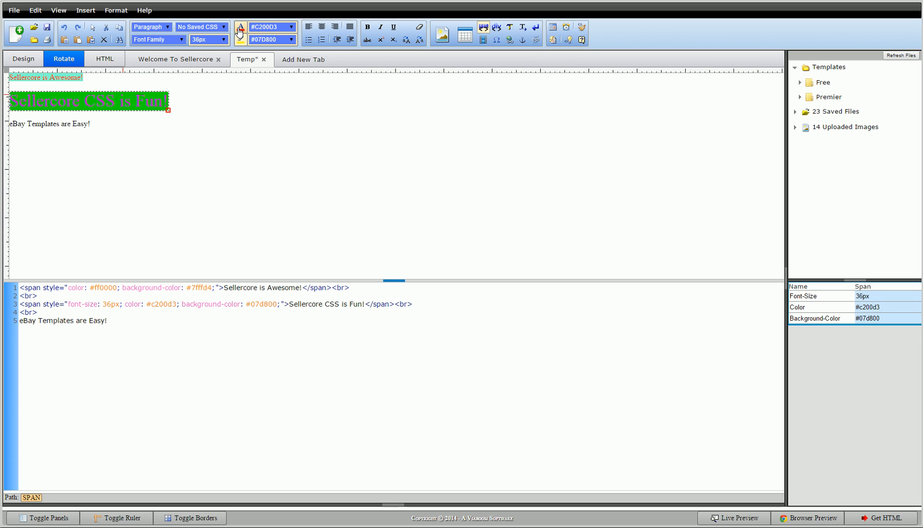
# Step: Change the second line's text colour from #C200D3 to pink-magenta #F200B9
pyautogui.click(240, 27)
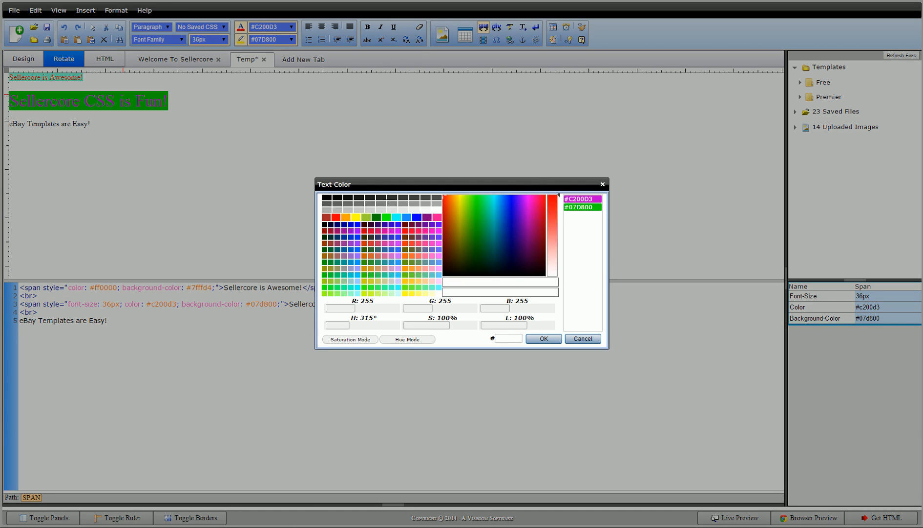
pyautogui.click(582, 206)
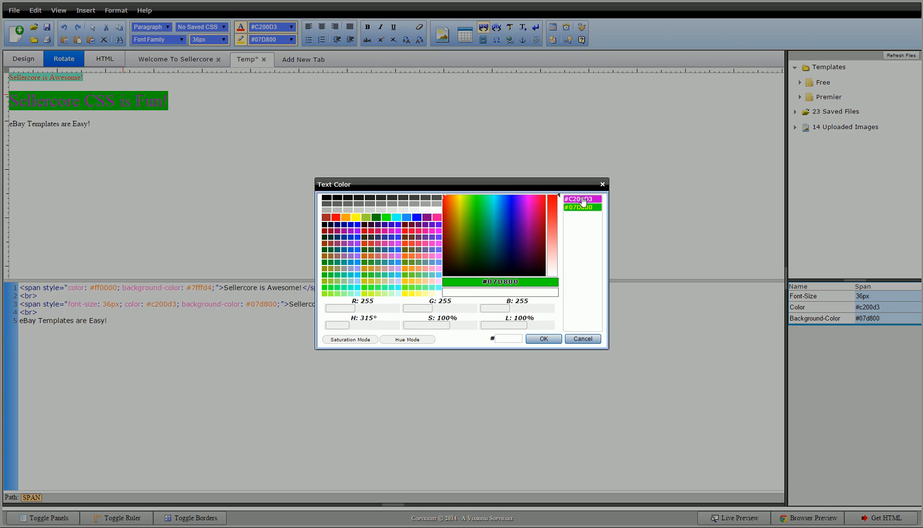
pyautogui.click(583, 199)
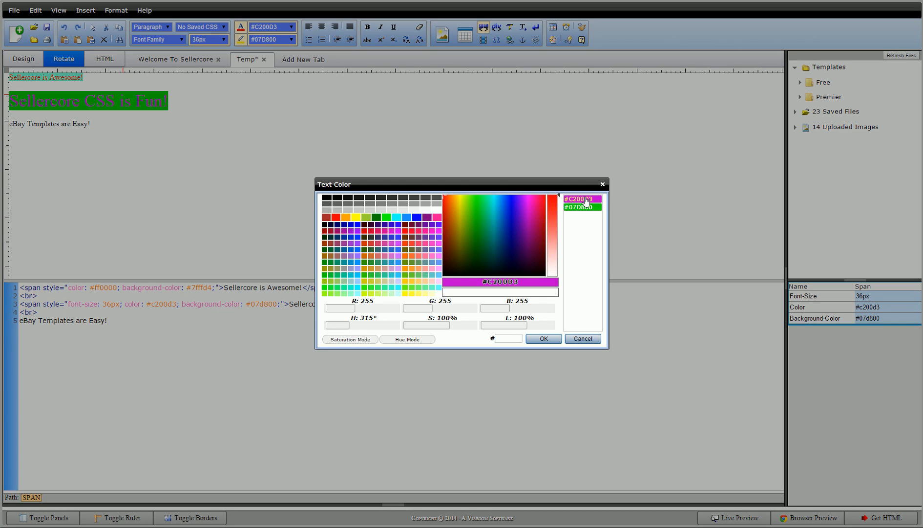
pyautogui.click(527, 209)
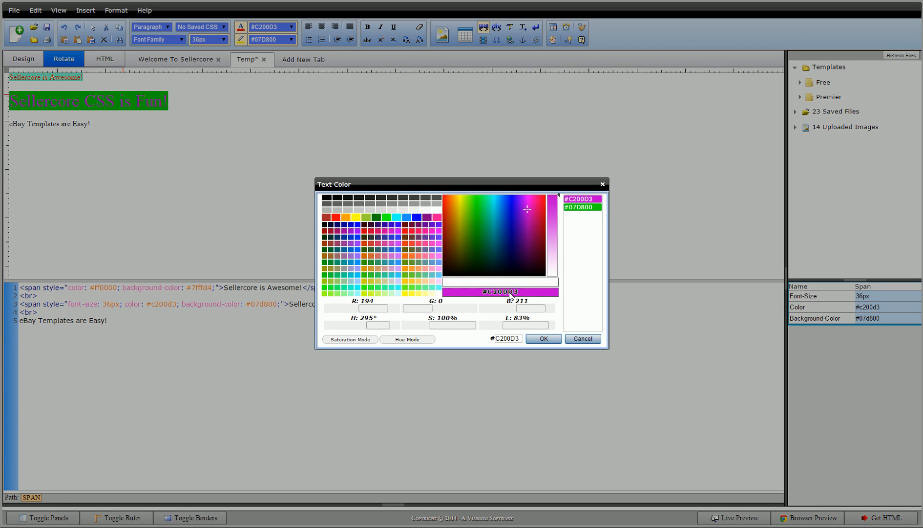
pyautogui.moveTo(524, 228)
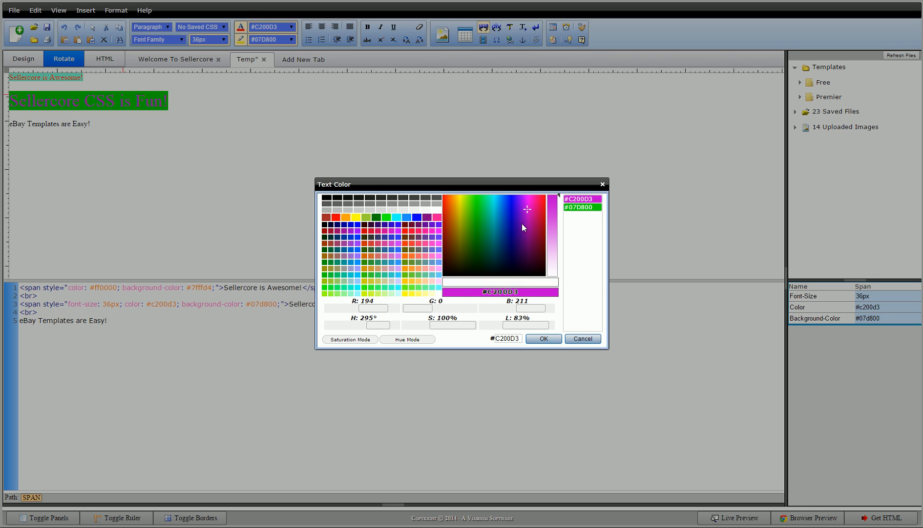
pyautogui.click(528, 204)
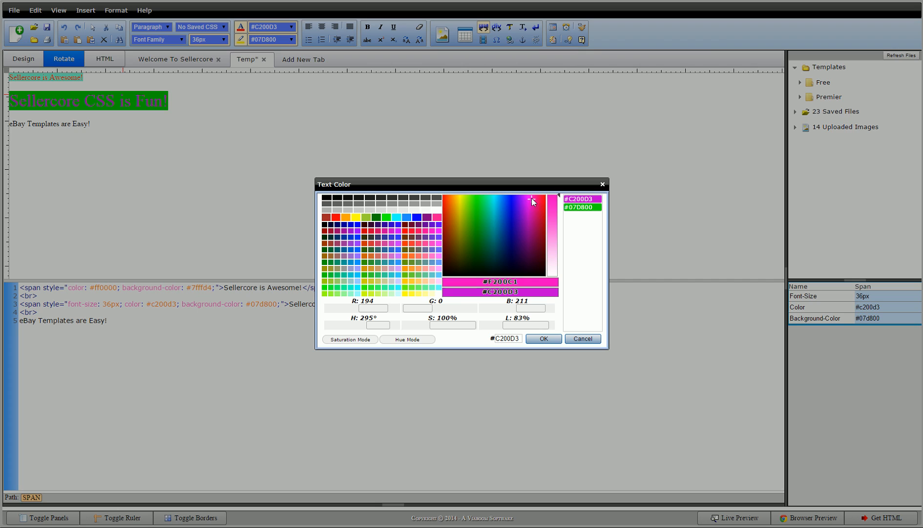
pyautogui.click(533, 200)
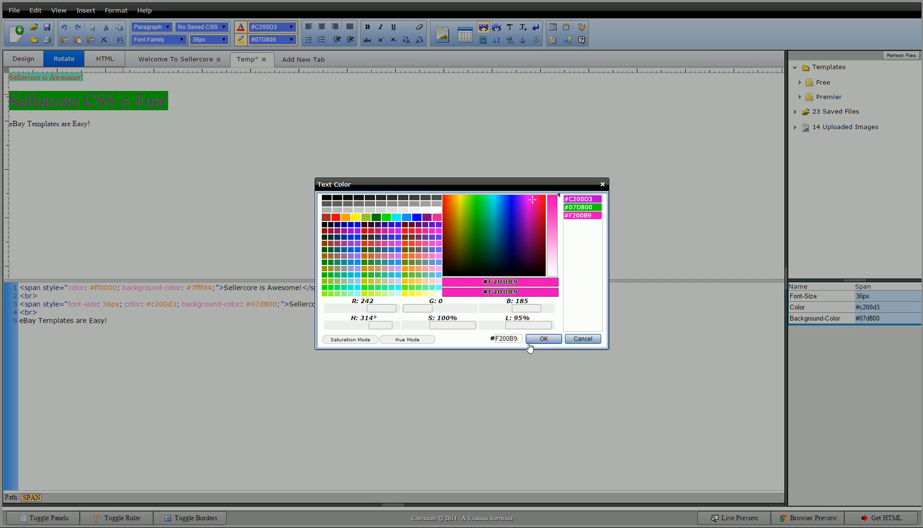
pyautogui.click(543, 338)
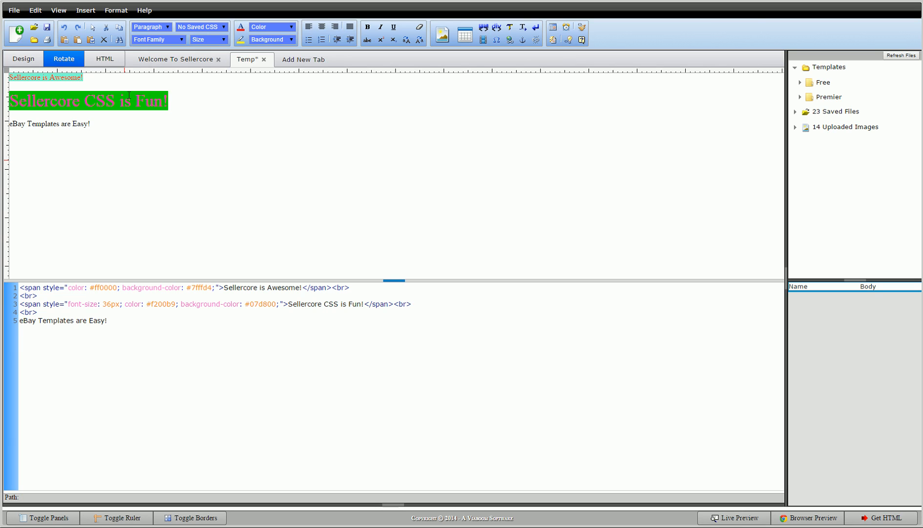
pyautogui.click(90, 102)
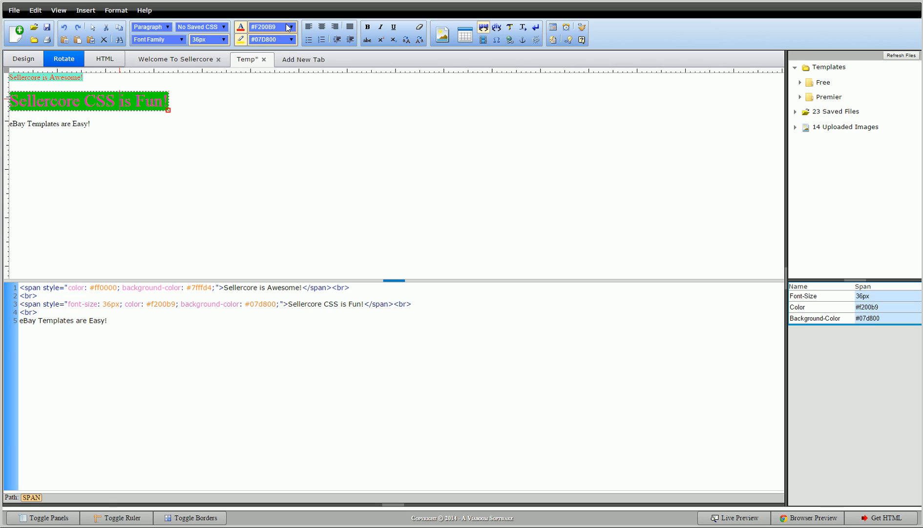
pyautogui.click(295, 27)
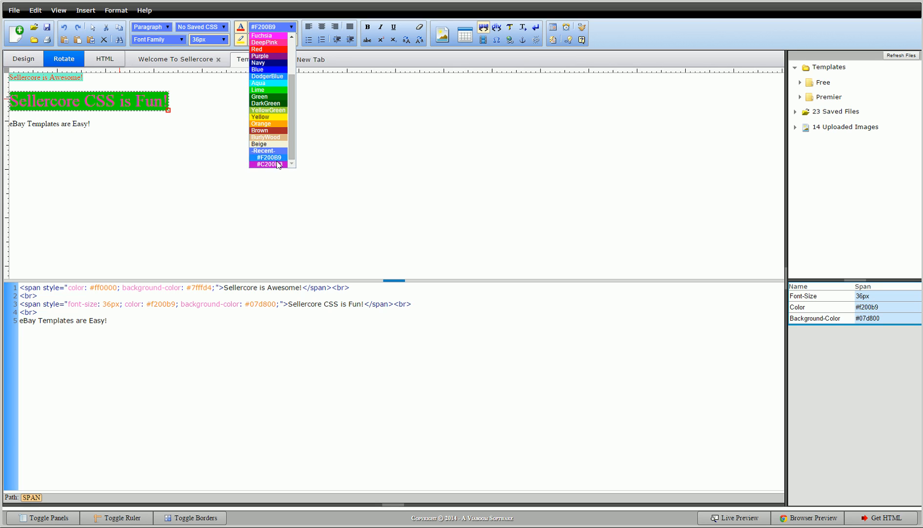
pyautogui.moveTo(281, 157)
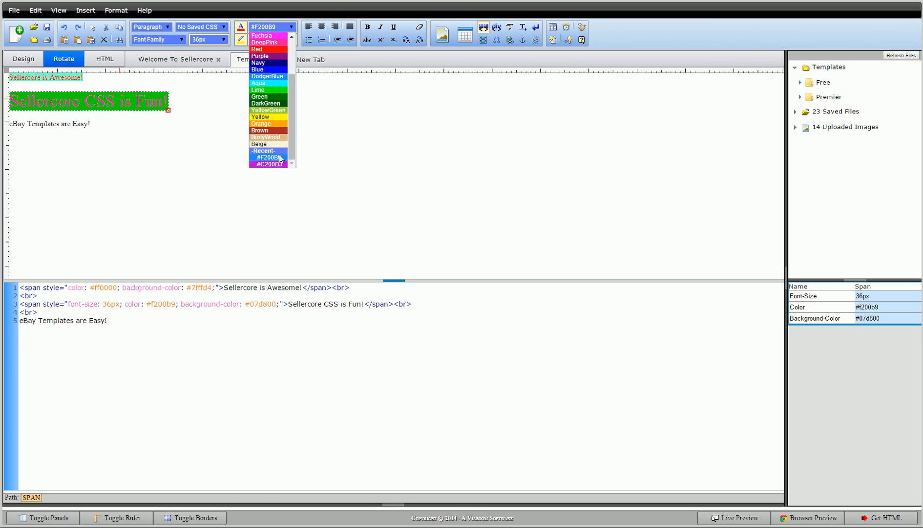
pyautogui.moveTo(279, 166)
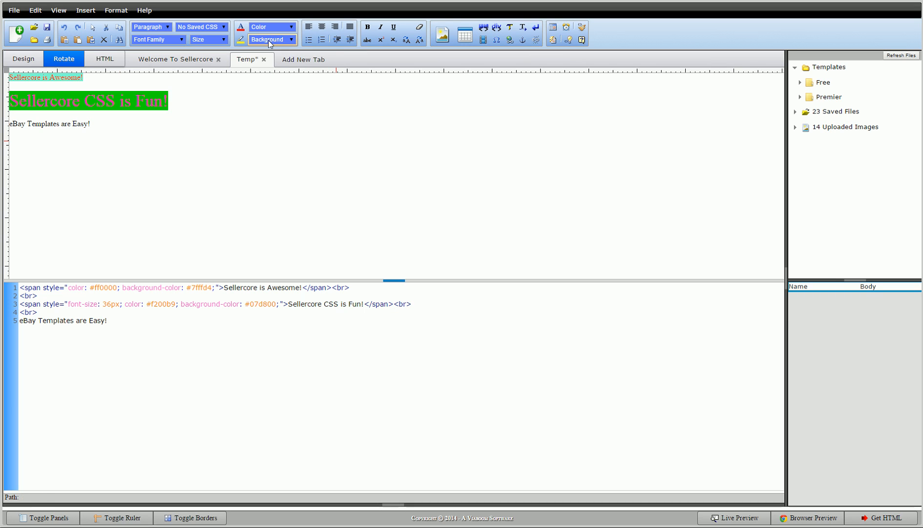
pyautogui.click(223, 39)
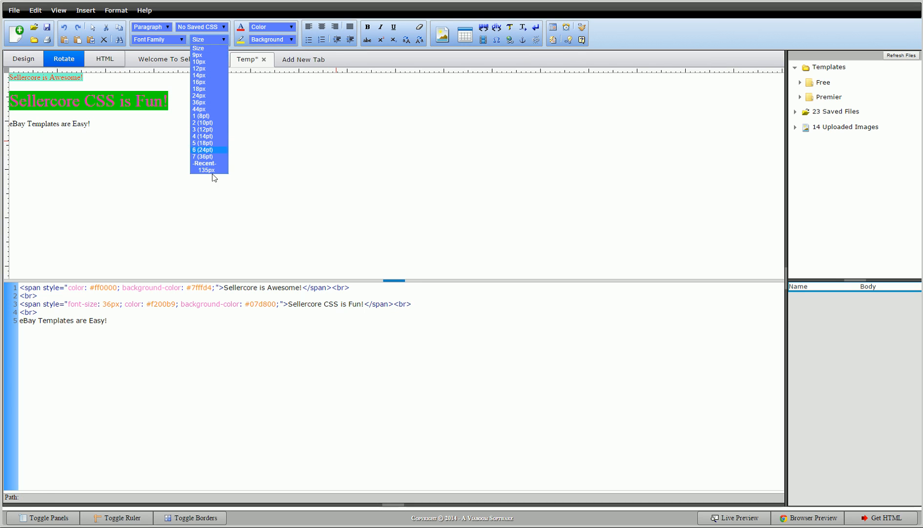
pyautogui.moveTo(206, 169)
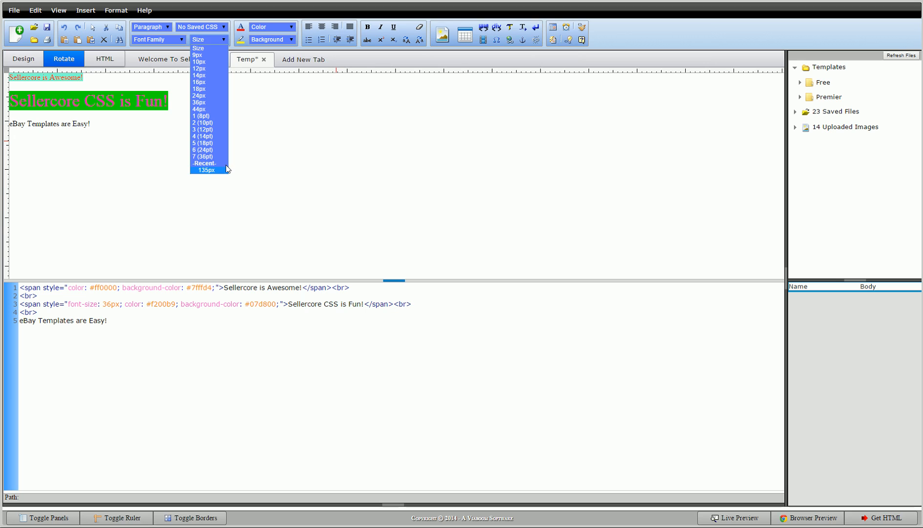
pyautogui.moveTo(212, 101)
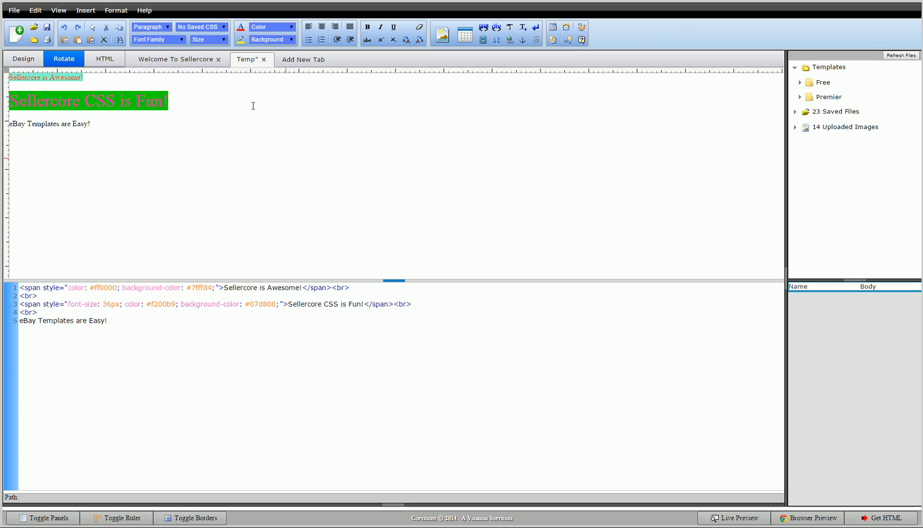
# Step: Colour the 'How To Use The Sellercore Toolbar' heading #F200B9, then return to Temp
pyautogui.click(175, 59)
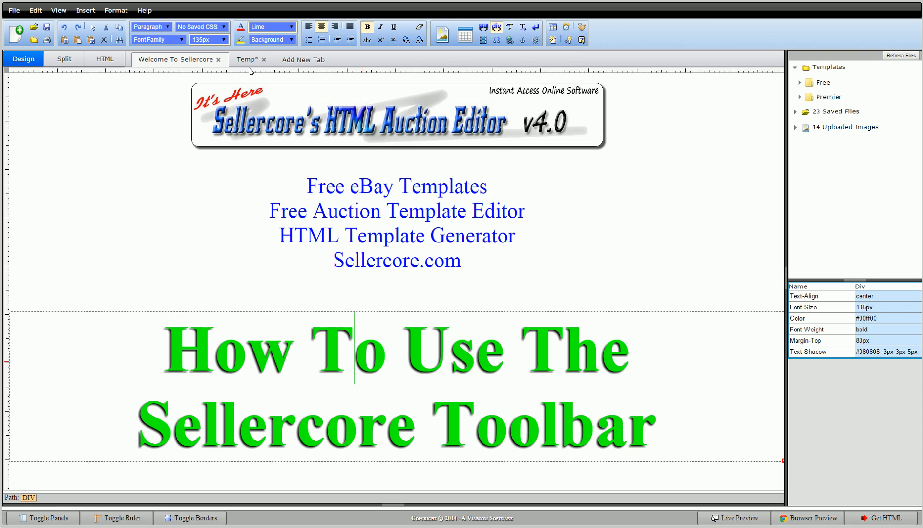
pyautogui.click(289, 27)
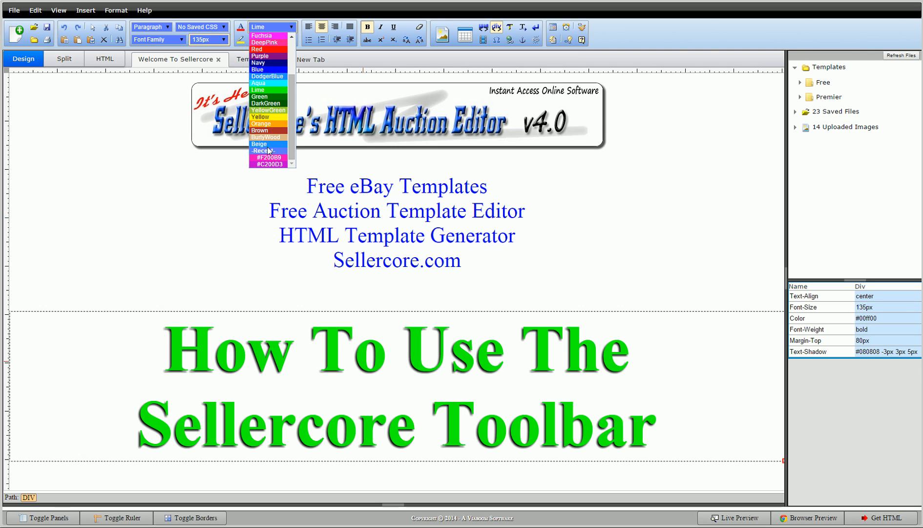
pyautogui.click(267, 157)
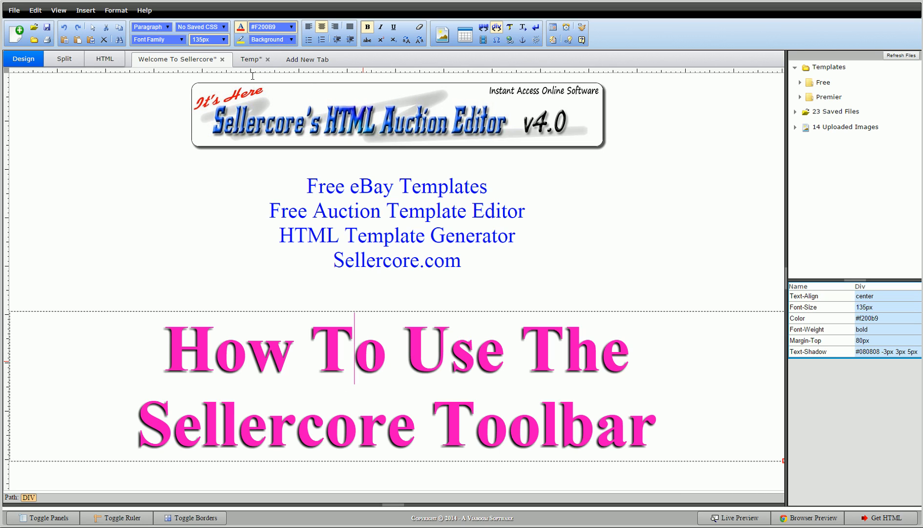
pyautogui.click(252, 59)
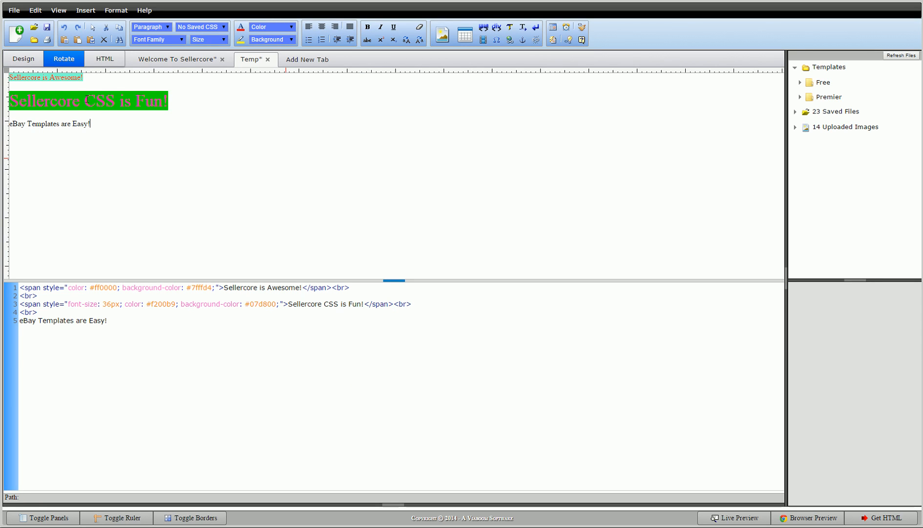
# Step: Set the 'Sellercore CSS is Fun!' line's font family to Comic Sans MS
pyautogui.click(88, 102)
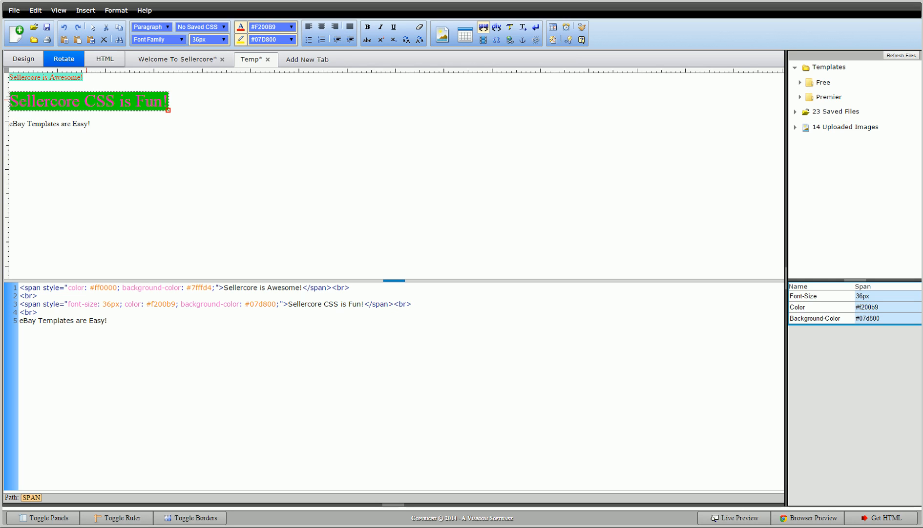
pyautogui.click(182, 39)
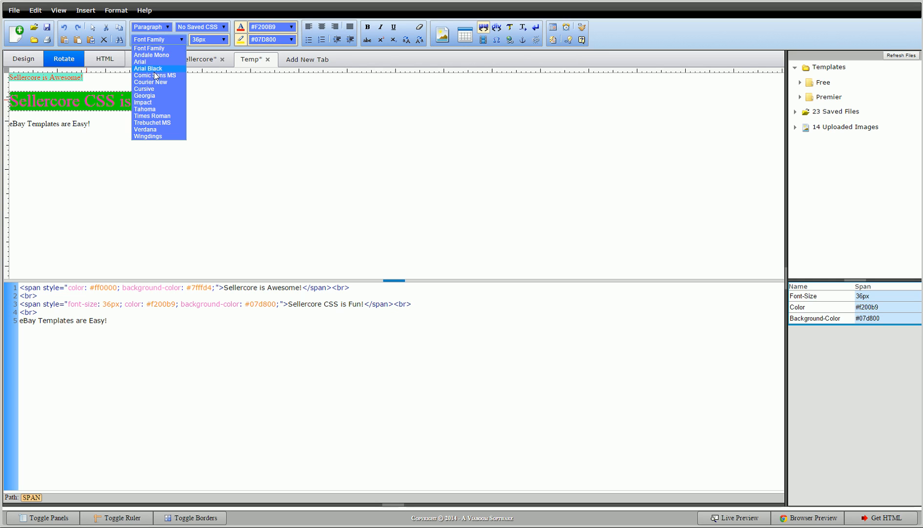
pyautogui.click(152, 75)
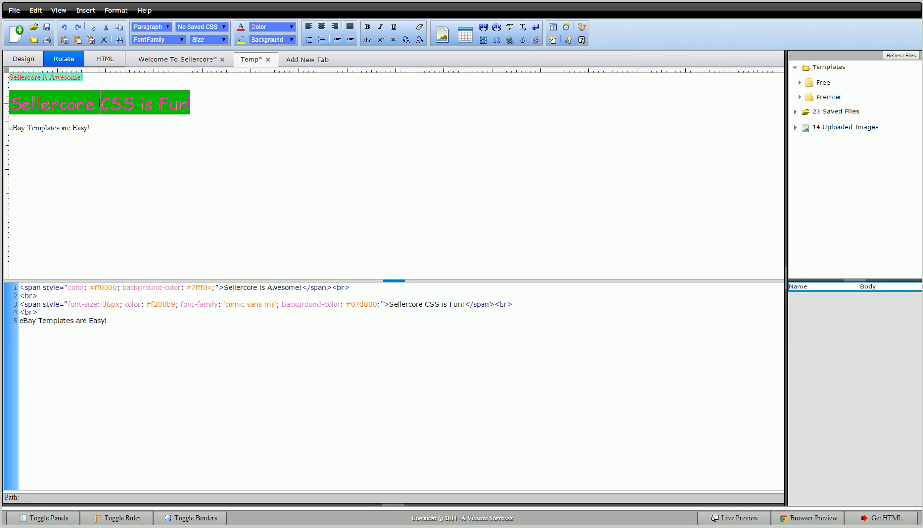
# Step: Make the word 'CSS' yellow on a red background, then check the 'is Fun' styling
pyautogui.doubleClick(113, 104)
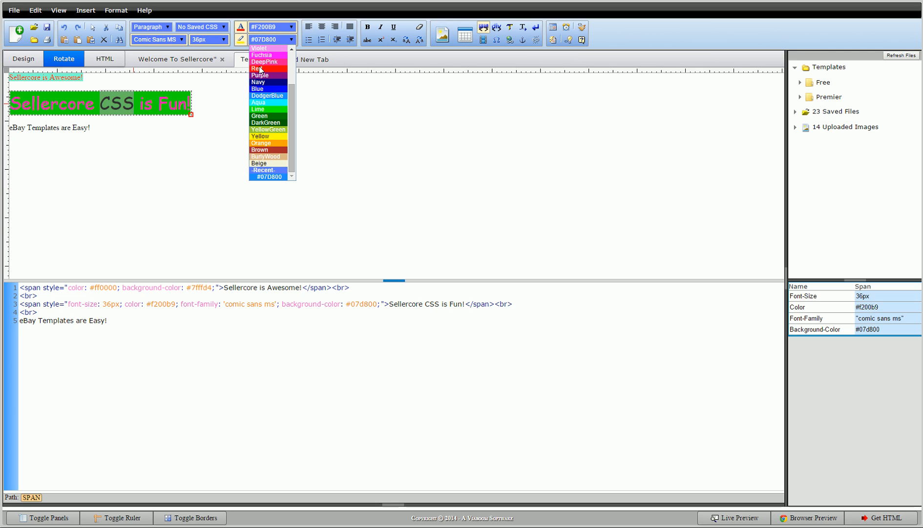
pyautogui.click(259, 67)
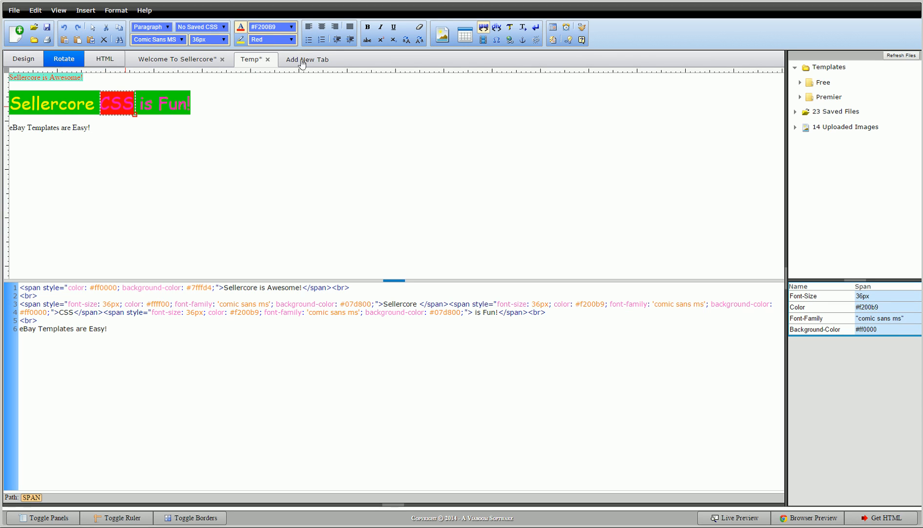
pyautogui.click(291, 27)
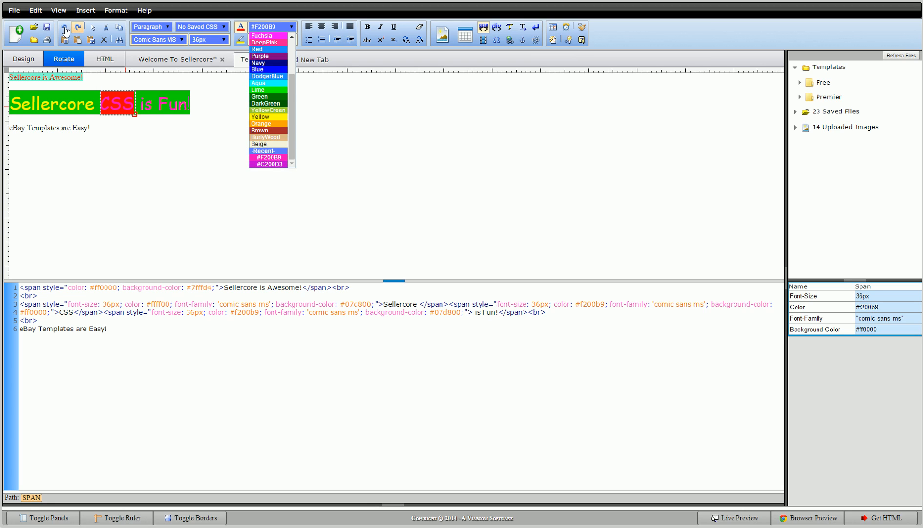
pyautogui.click(259, 49)
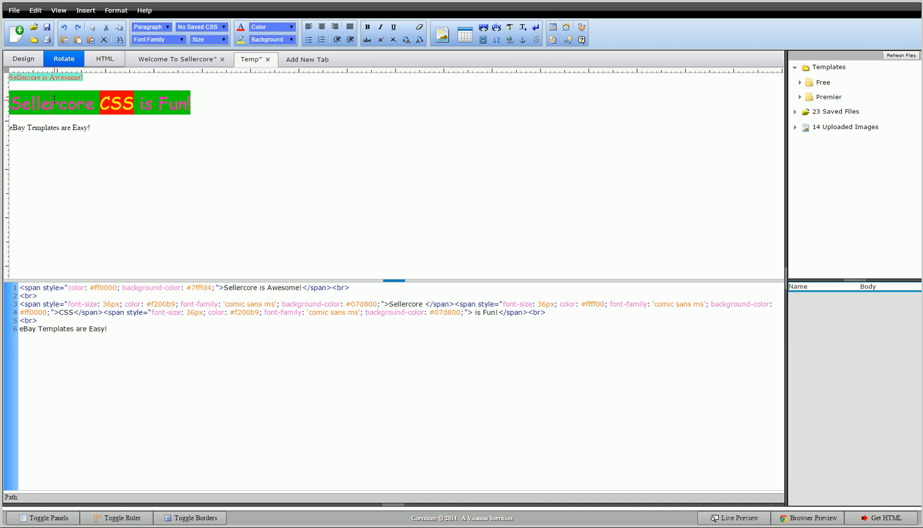
pyautogui.click(161, 103)
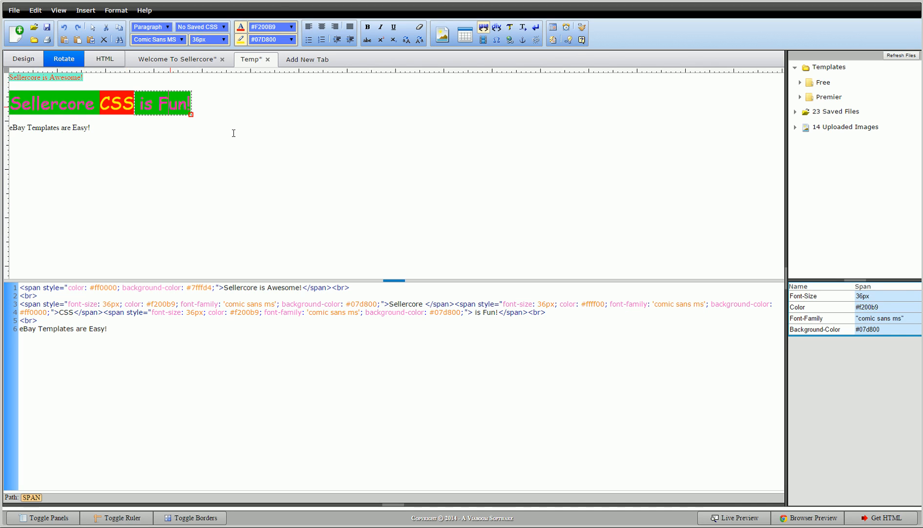
pyautogui.moveTo(102, 181)
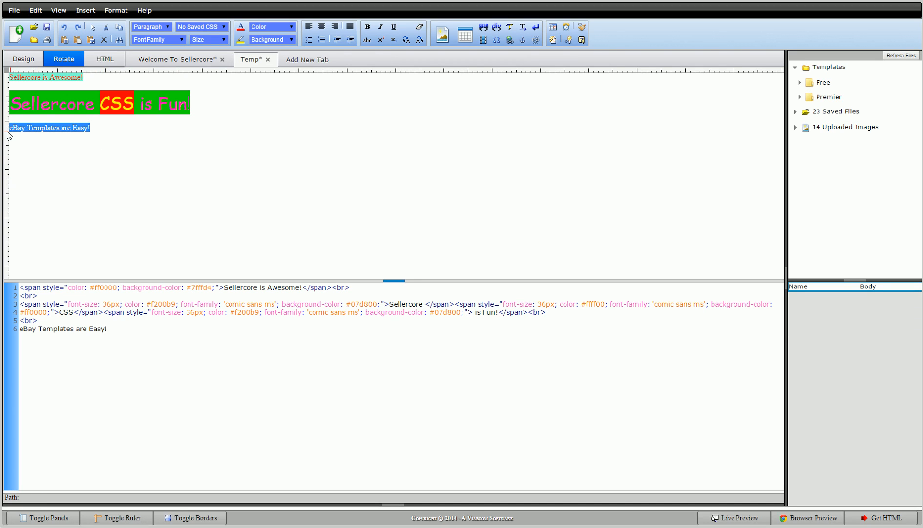
pyautogui.moveTo(498, 27)
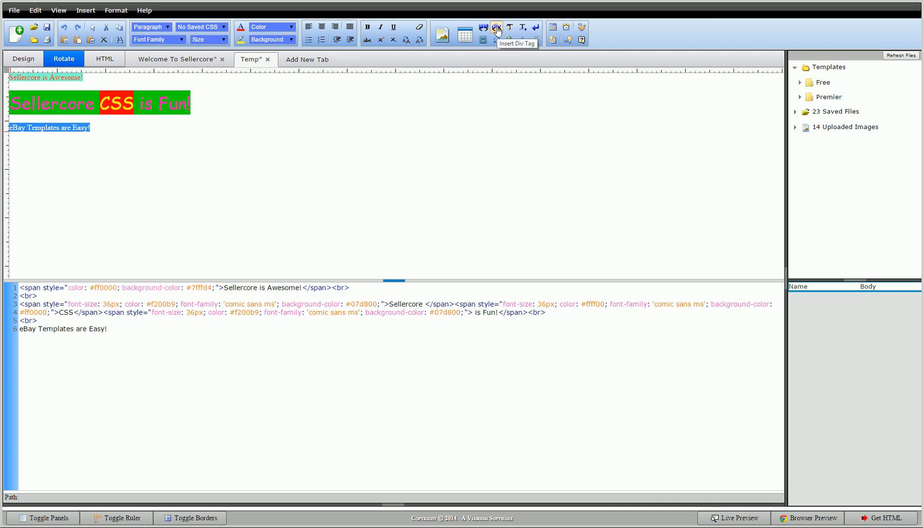
# Step: Wrap the 'eBay Templates are Easy!' line in a div
pyautogui.click(536, 27)
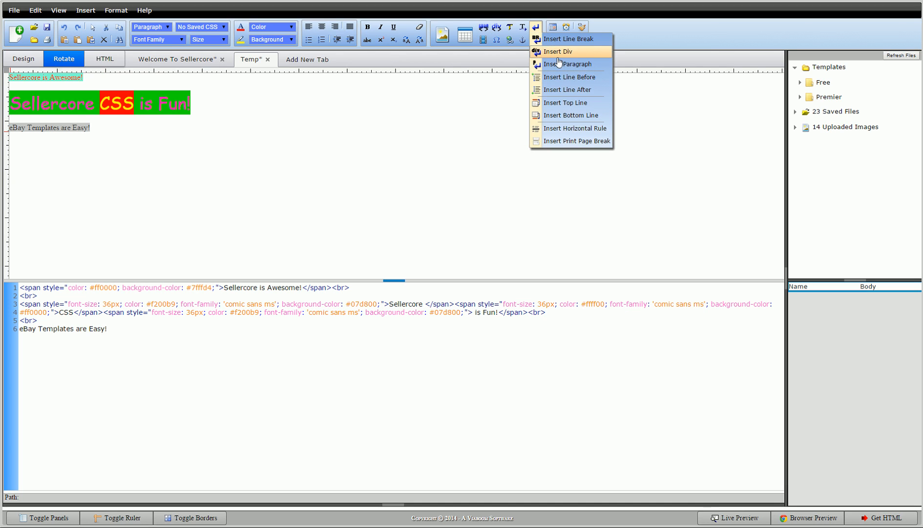
pyautogui.click(536, 26)
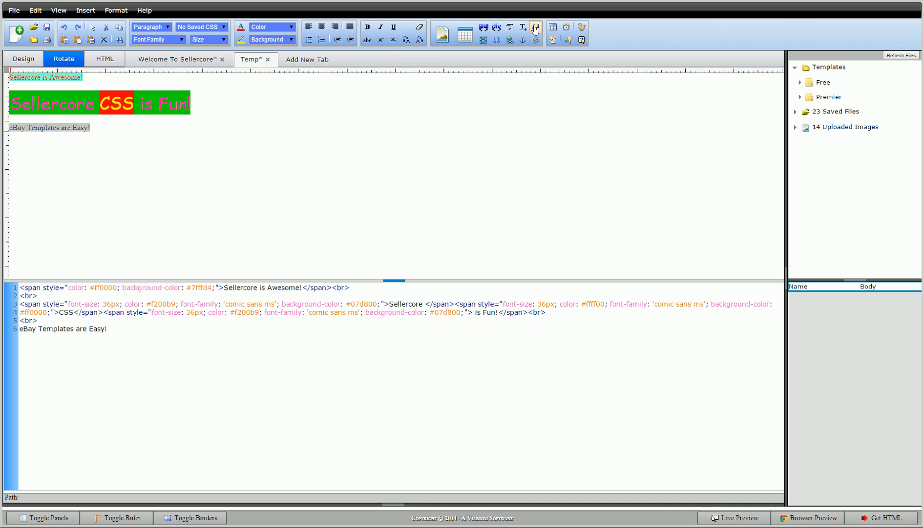
pyautogui.click(536, 27)
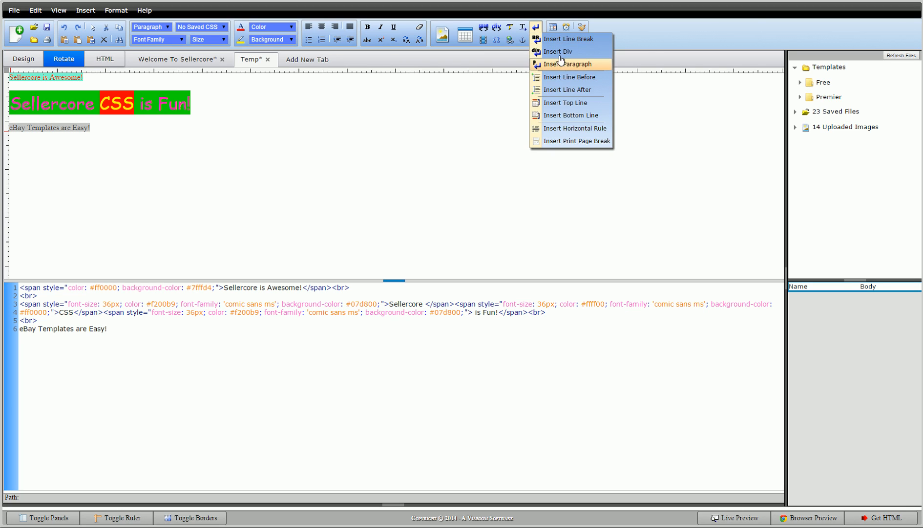
pyautogui.click(562, 51)
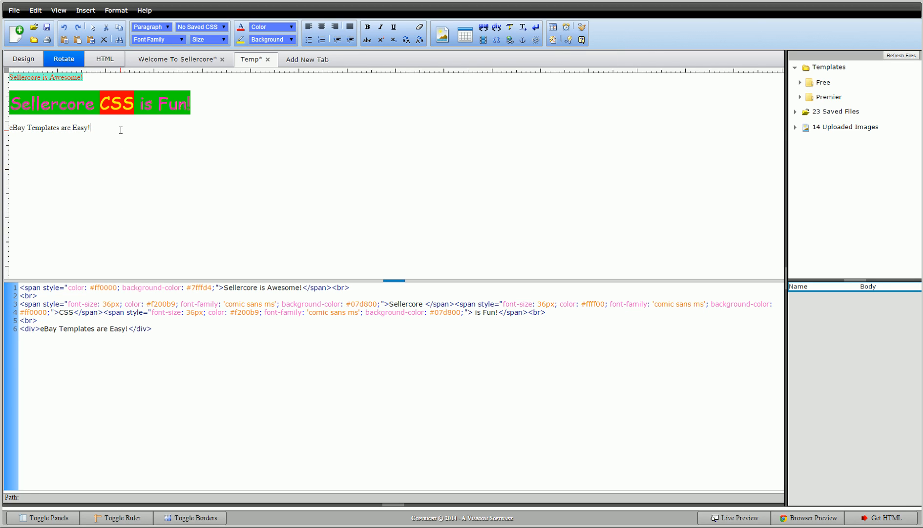
pyautogui.click(48, 129)
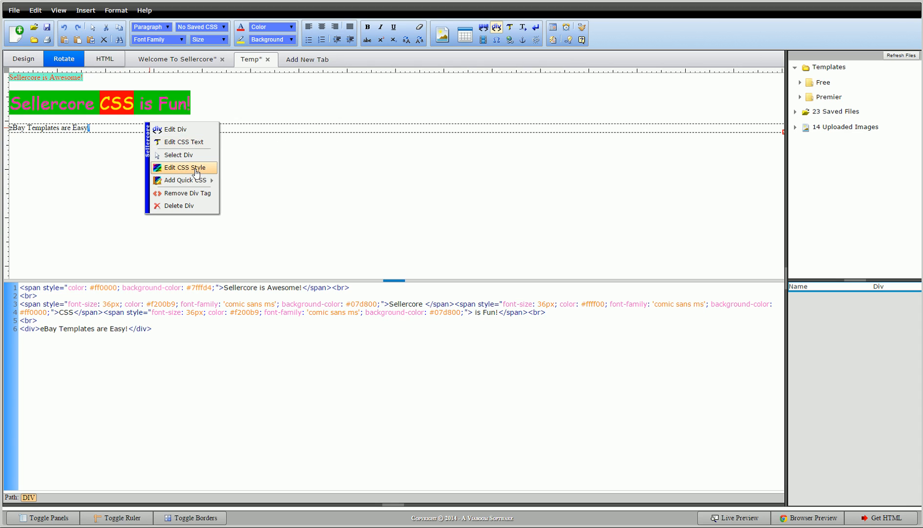
# Step: In the div's CSS styles, set font size 55, bold weight and blue colour #007FF7
pyautogui.click(183, 167)
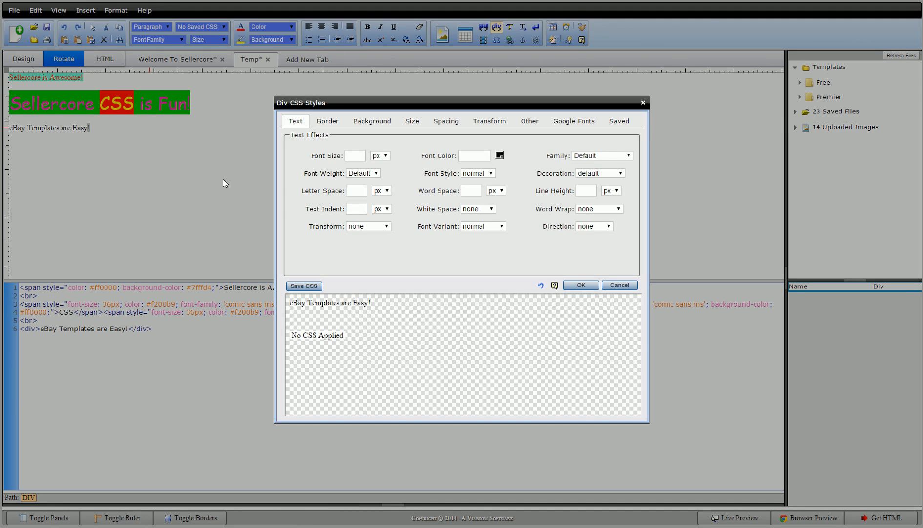
pyautogui.click(355, 155)
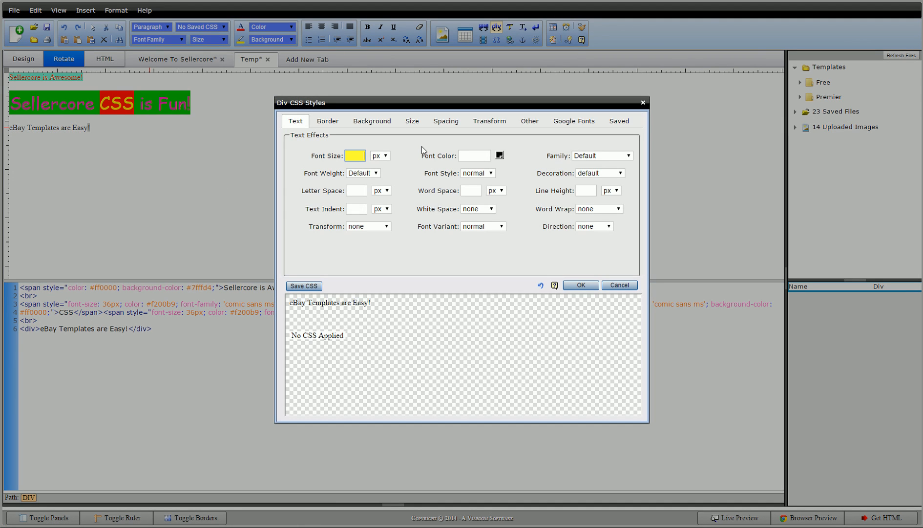
pyautogui.write('55')
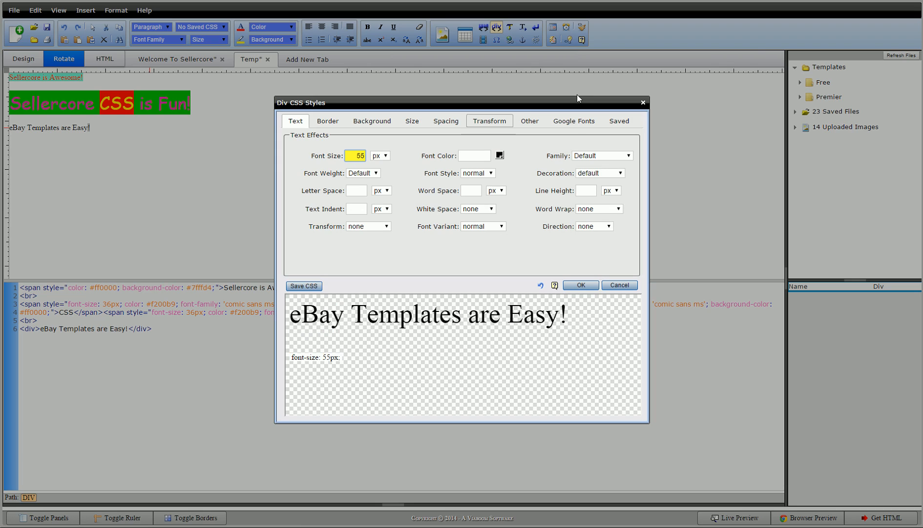
pyautogui.click(363, 172)
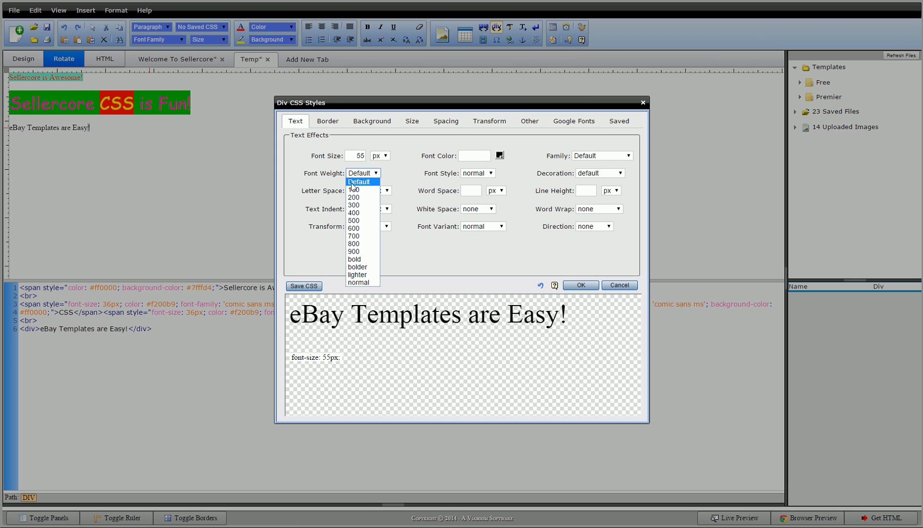
pyautogui.click(354, 259)
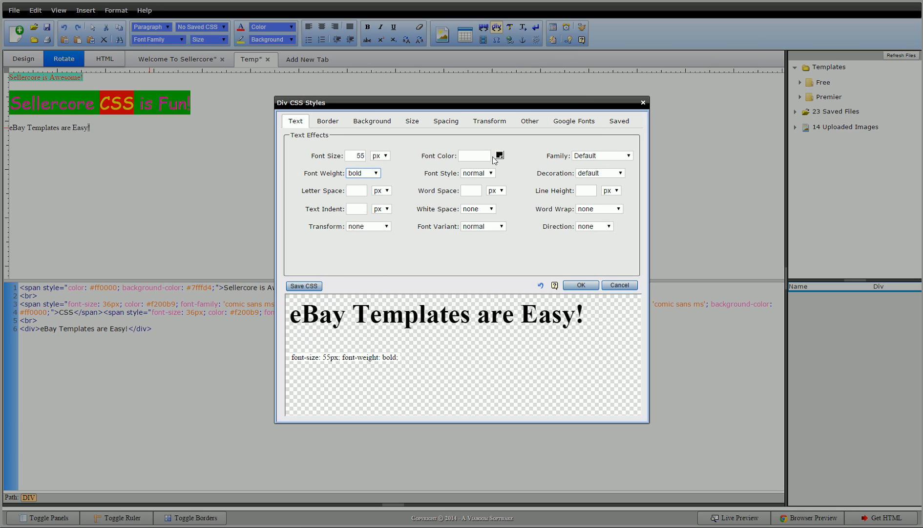
pyautogui.click(499, 155)
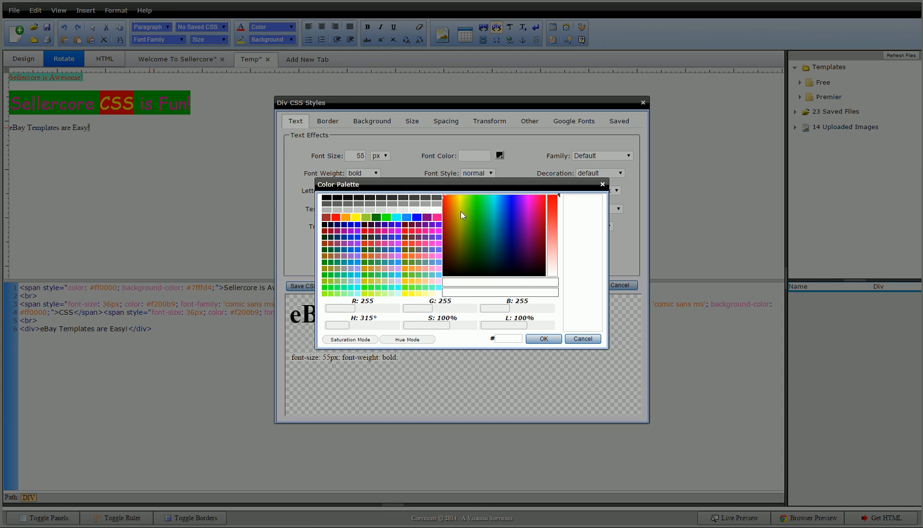
pyautogui.click(507, 202)
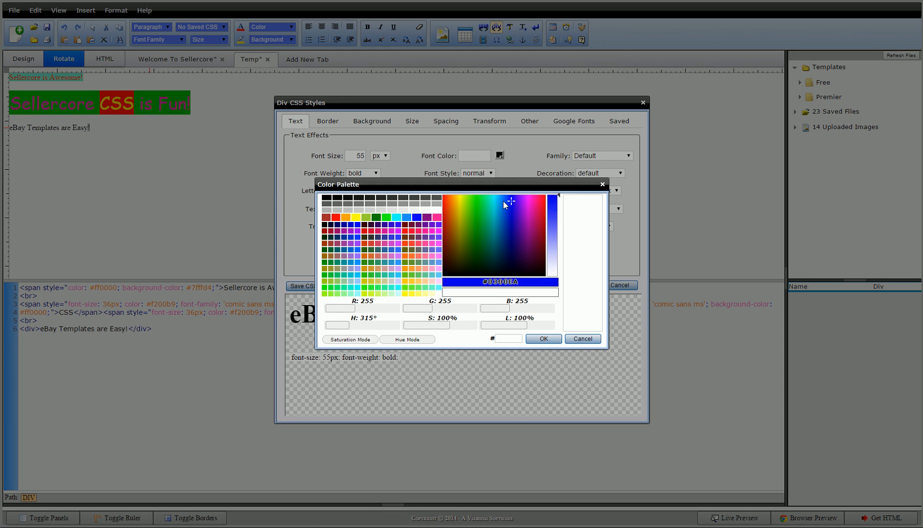
pyautogui.click(503, 198)
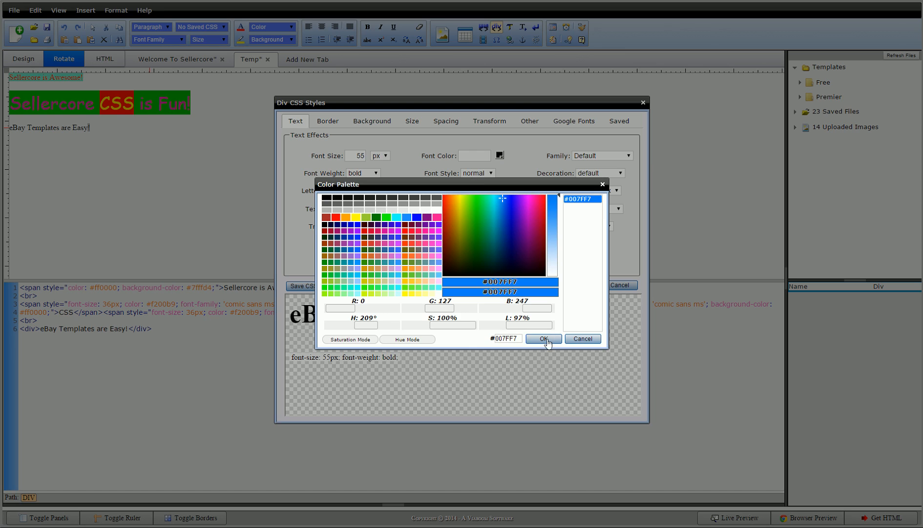
pyautogui.click(544, 338)
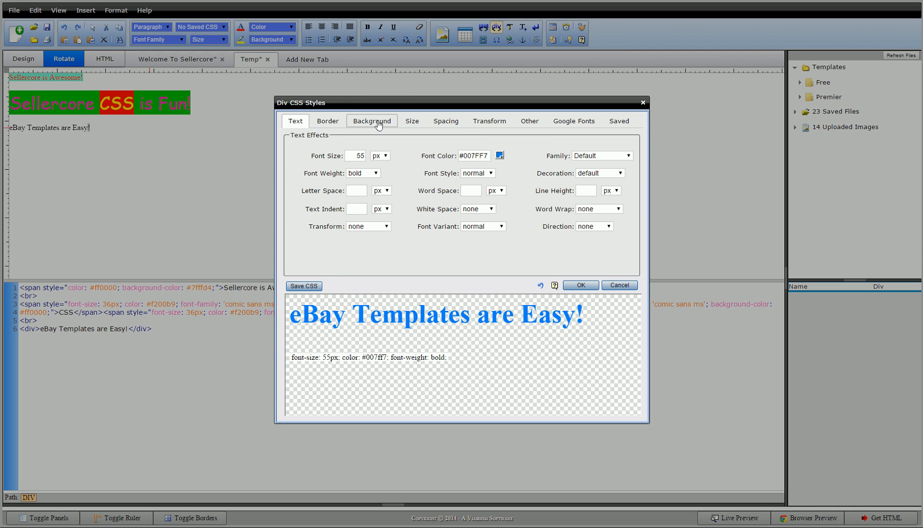
# Step: Give the div a red background colour #E20047 and apply the styles
pyautogui.click(371, 121)
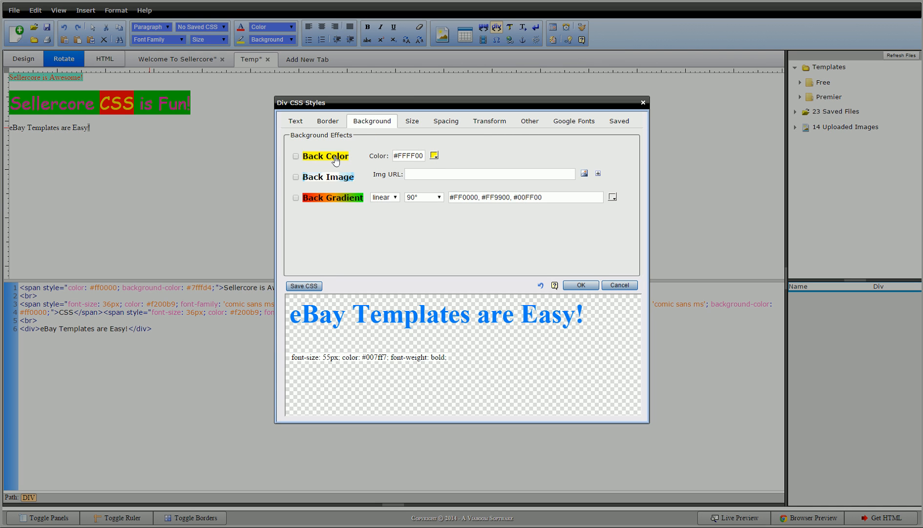
pyautogui.click(434, 155)
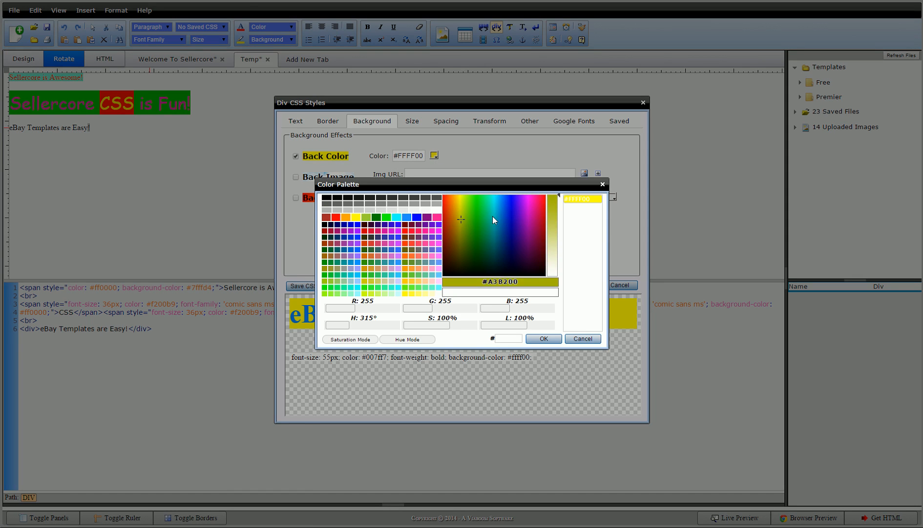
pyautogui.click(540, 203)
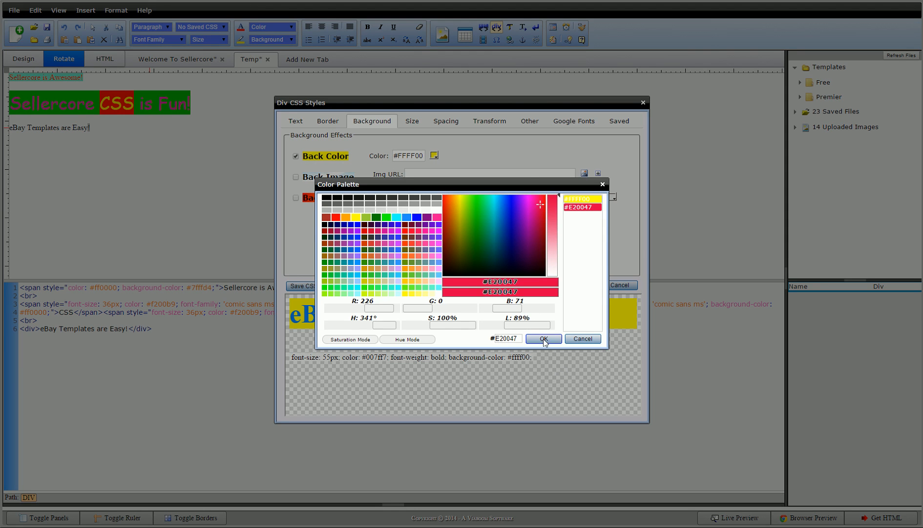
pyautogui.click(542, 339)
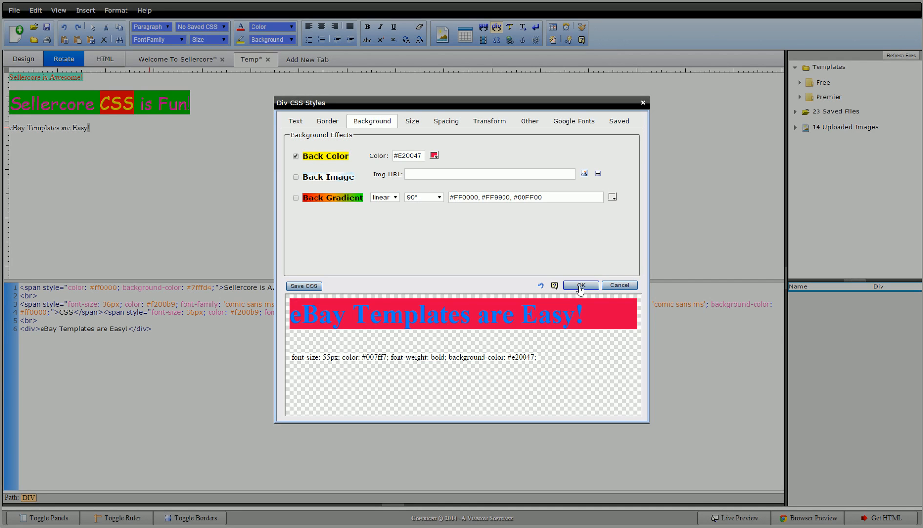
pyautogui.click(580, 285)
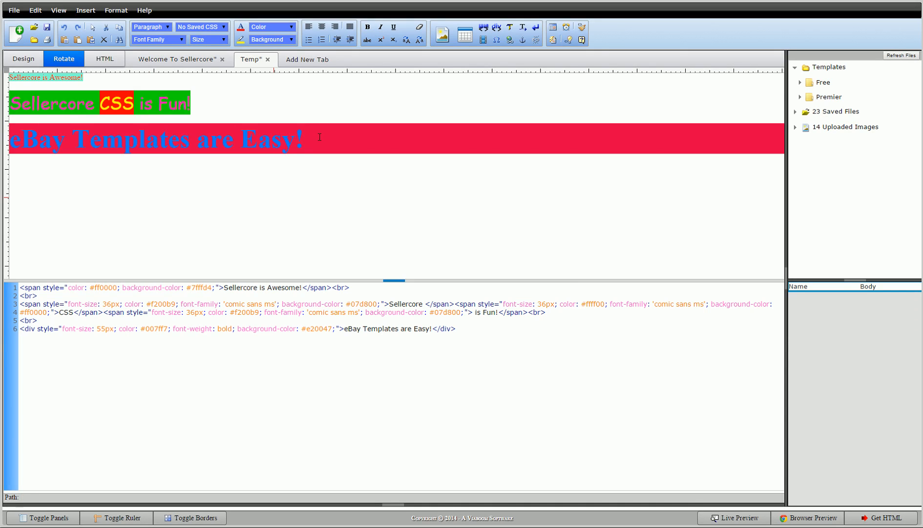
# Step: Make the 'eBay Templates are Easy!' div 44px with lime green (#00ff00) text
pyautogui.click(146, 139)
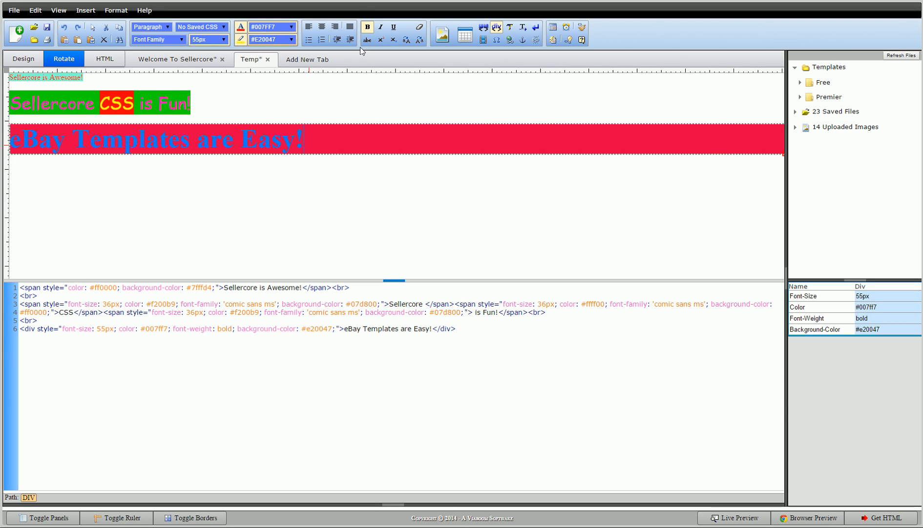
pyautogui.moveTo(174, 226)
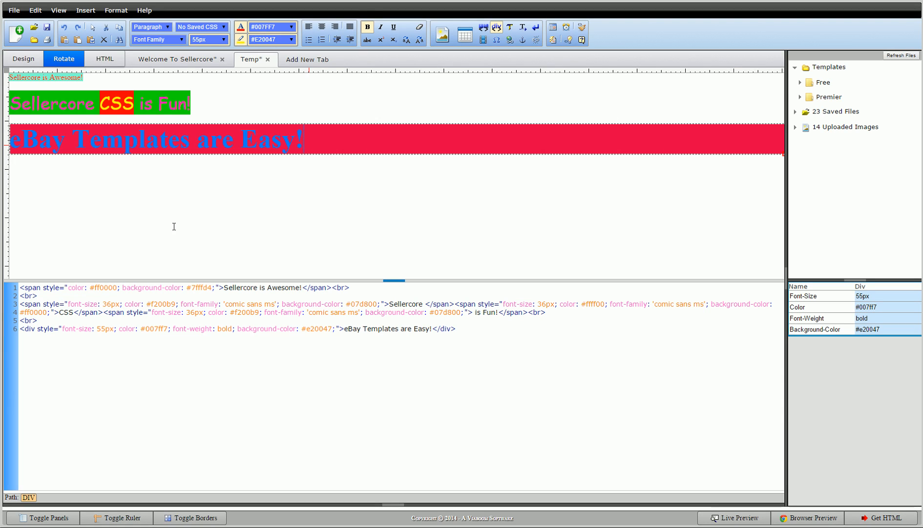
pyautogui.click(224, 39)
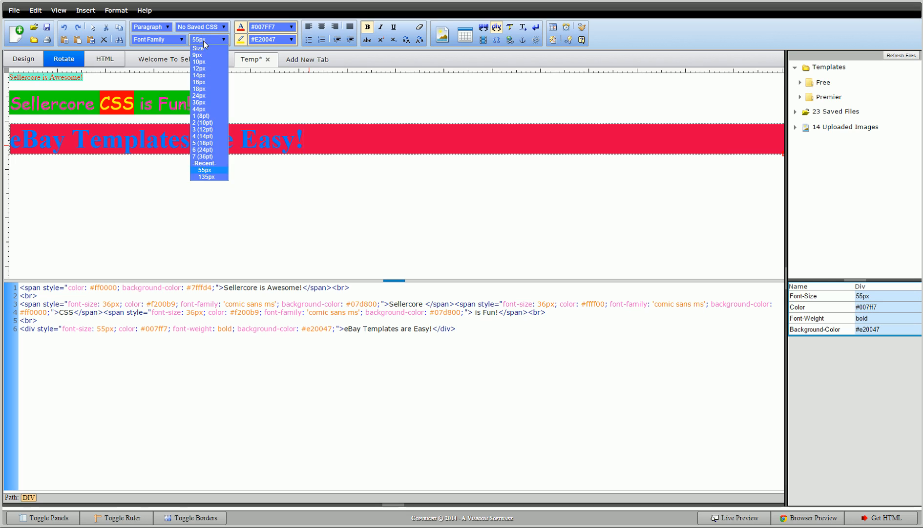
pyautogui.click(199, 108)
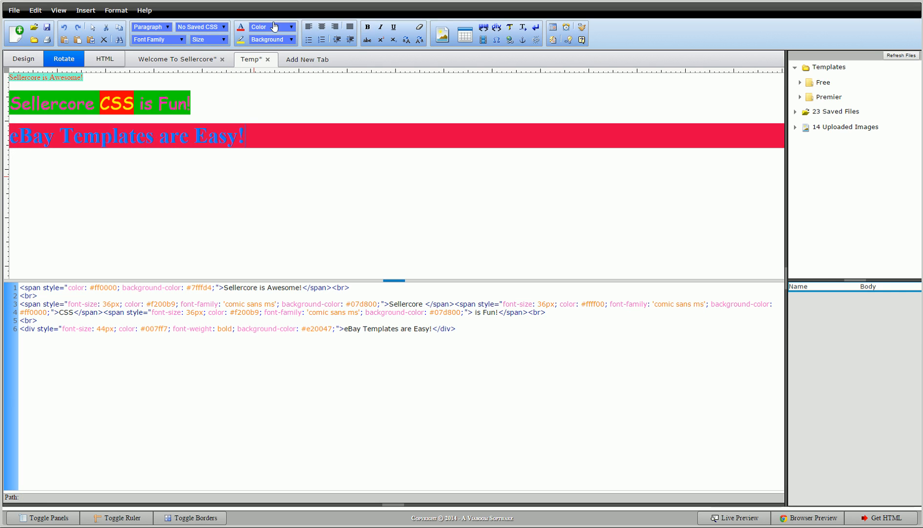
pyautogui.click(127, 137)
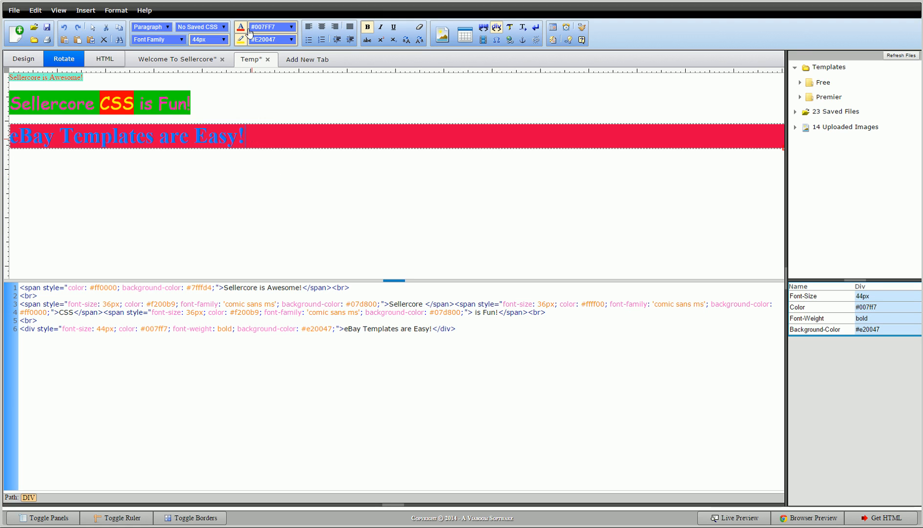
pyautogui.click(294, 26)
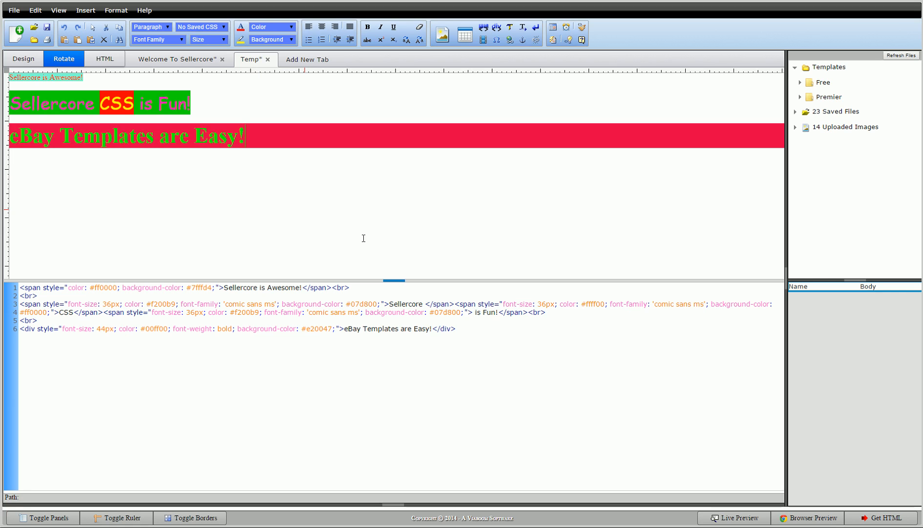
pyautogui.moveTo(243, 208)
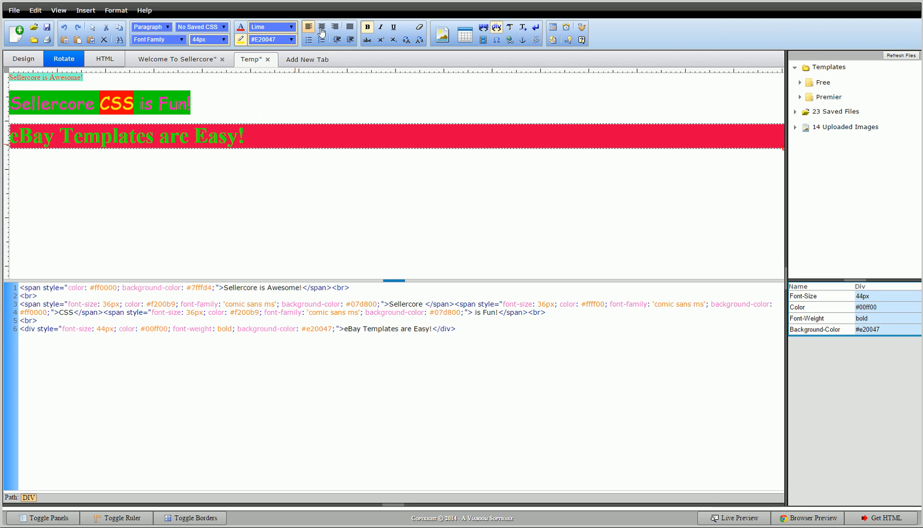
# Step: Center the 'eBay Templates are Easy!' div and underline the word 'Templates'
pyautogui.click(323, 27)
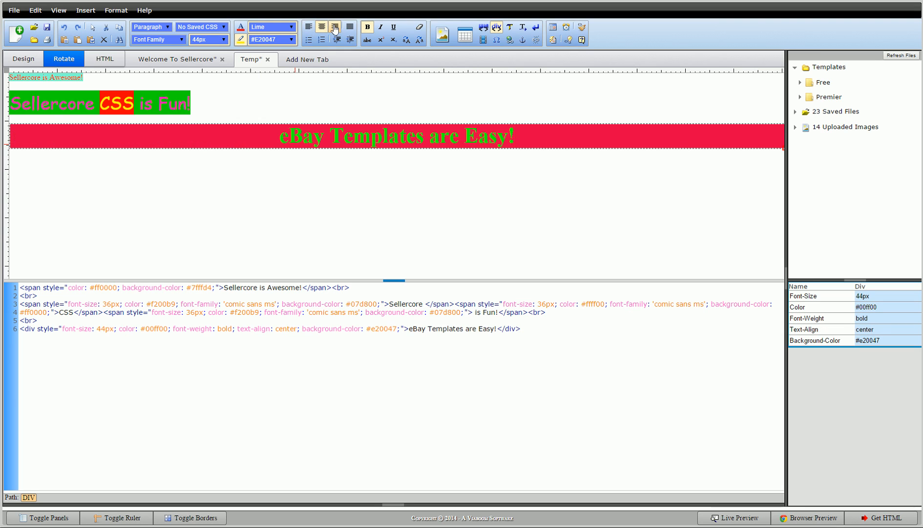
pyautogui.click(308, 26)
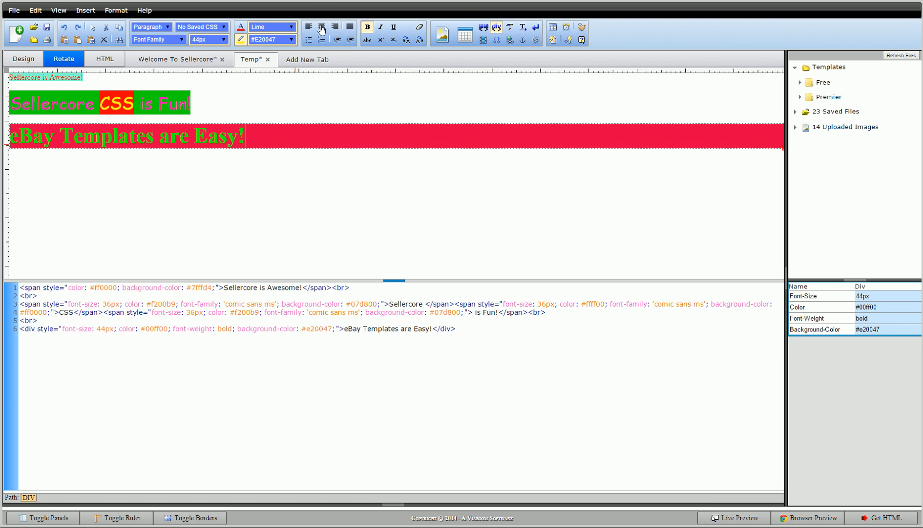
pyautogui.click(321, 27)
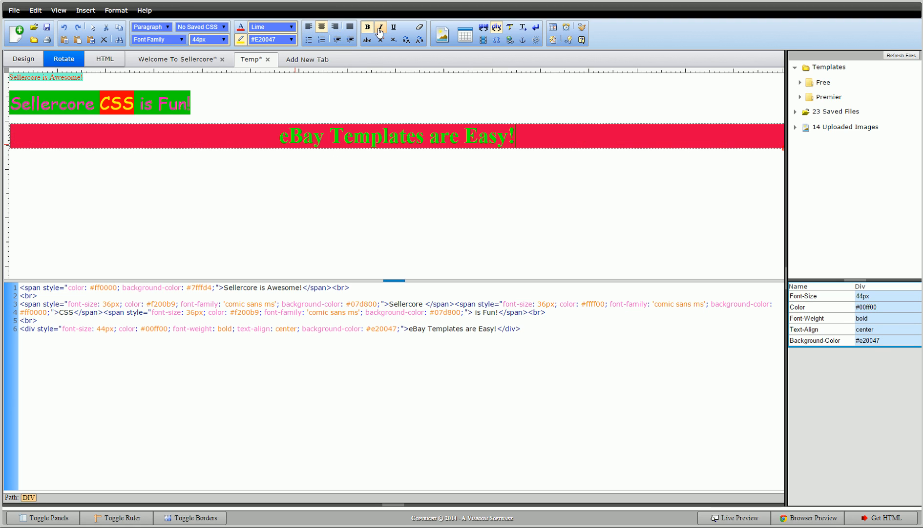
pyautogui.click(380, 26)
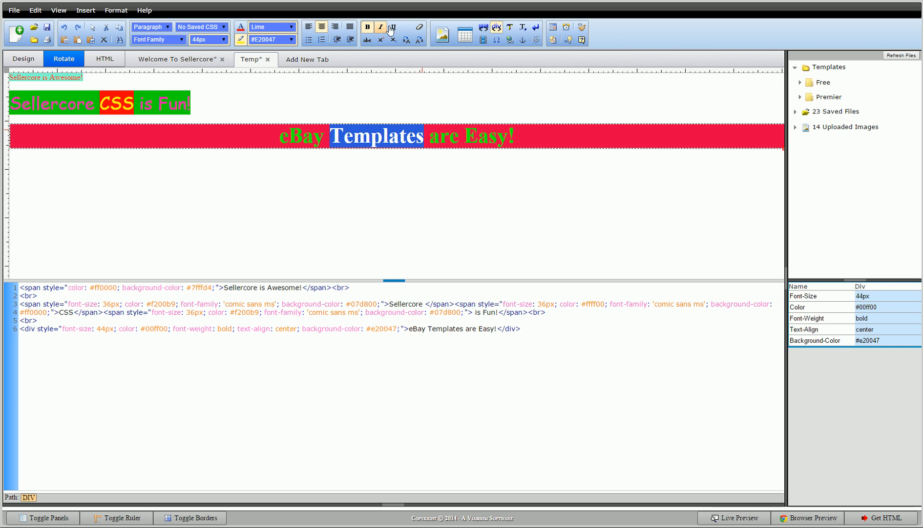
pyautogui.click(392, 27)
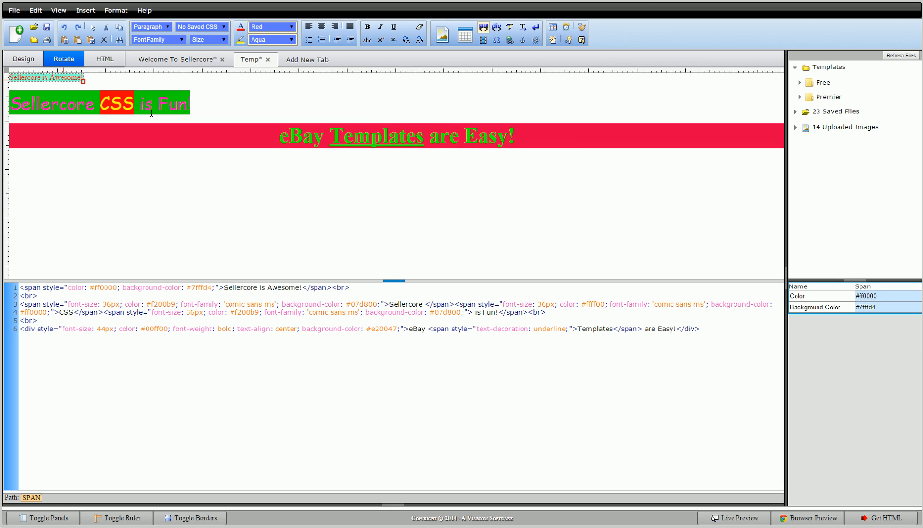
pyautogui.moveTo(202, 9)
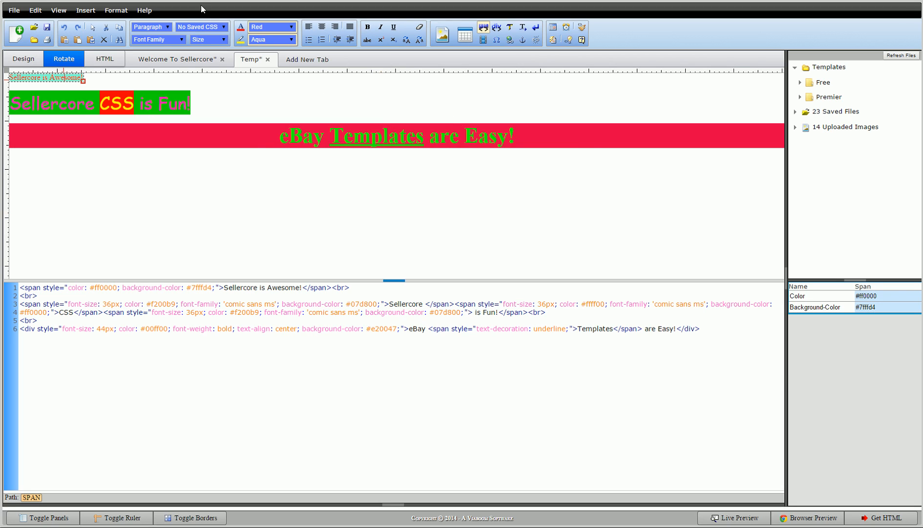
pyautogui.moveTo(153, 123)
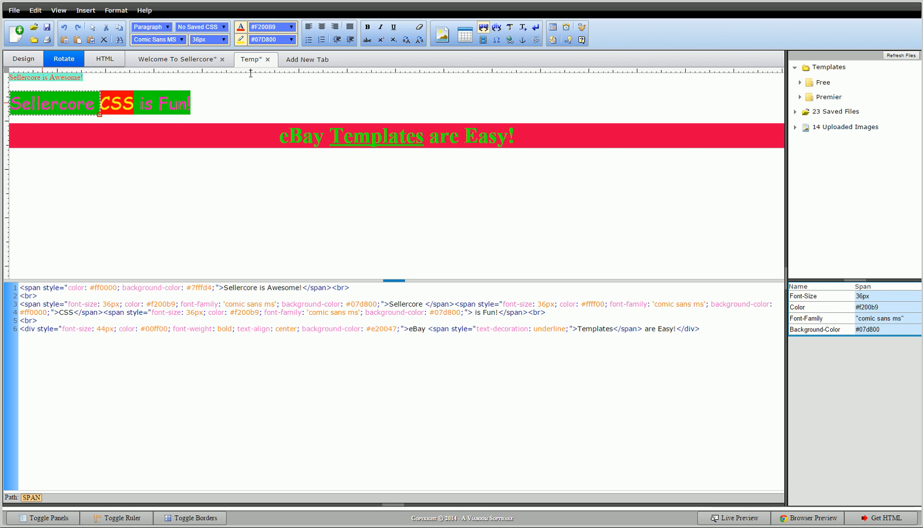
# Step: Save the Sellercore span's pink Comic Sans style and browse Saved CSS entries #1 and #2
pyautogui.rightClick(49, 103)
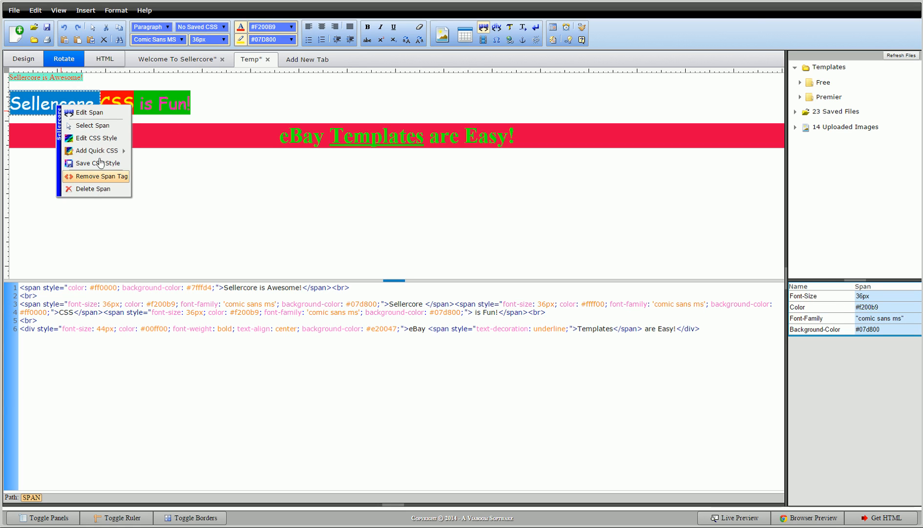
pyautogui.click(101, 176)
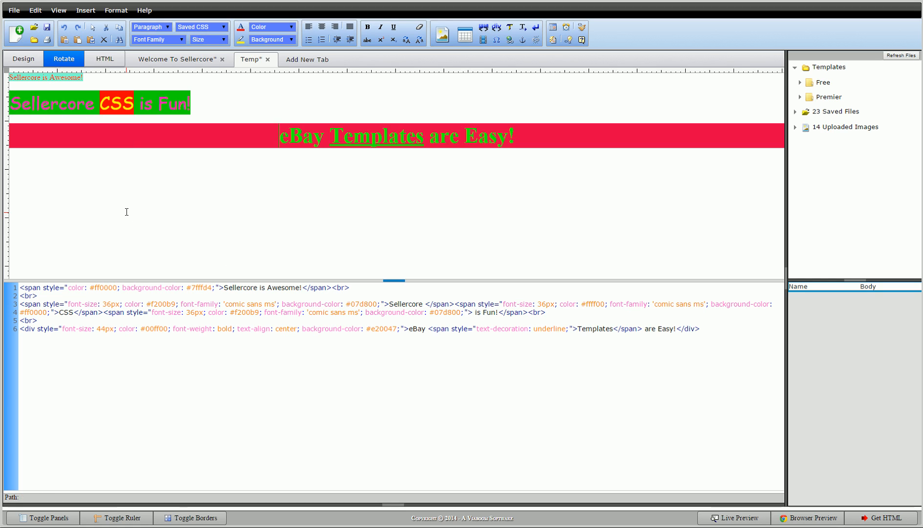
pyautogui.rightClick(37, 79)
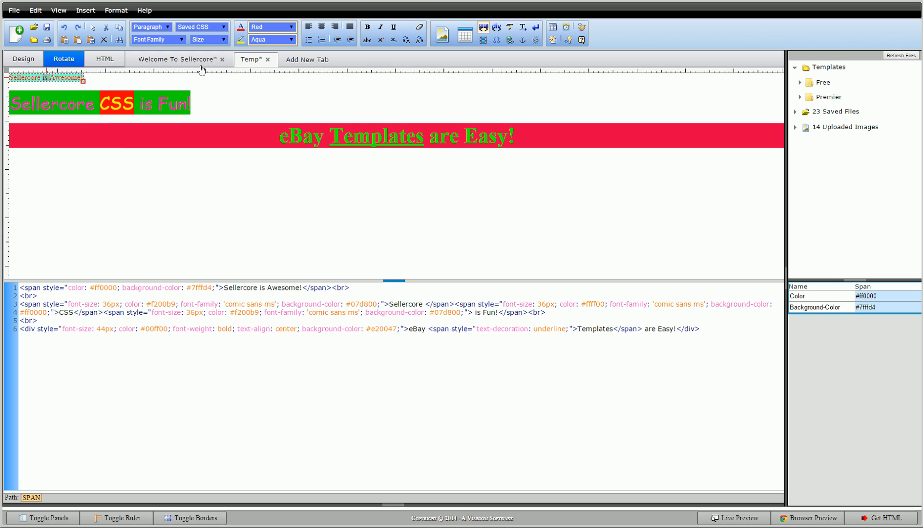
pyautogui.click(223, 27)
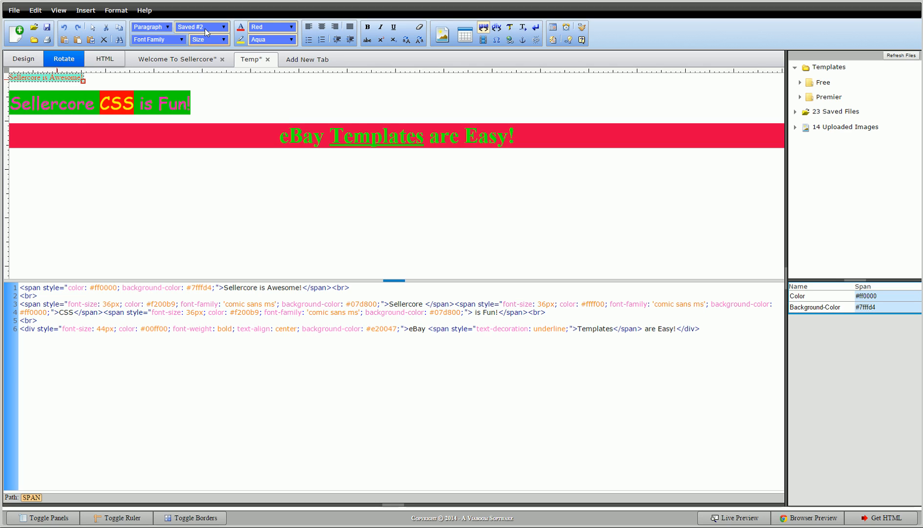
pyautogui.click(225, 27)
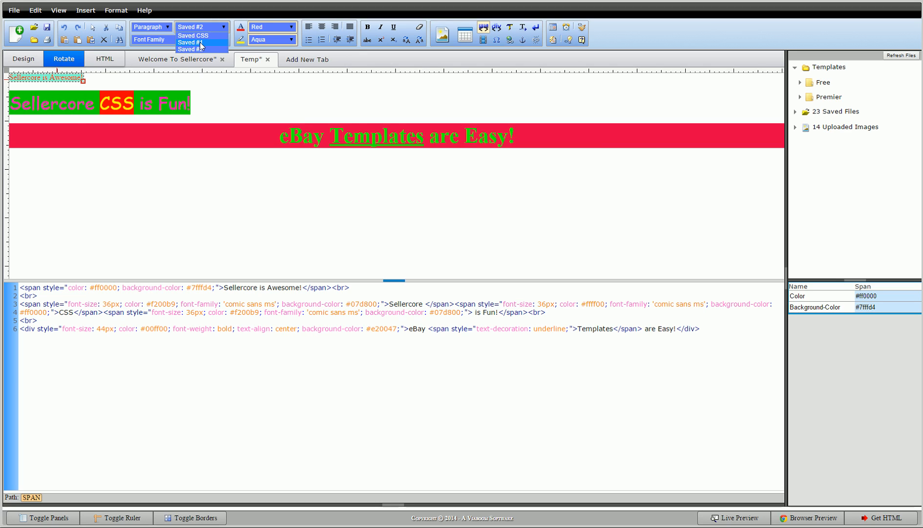
pyautogui.click(201, 42)
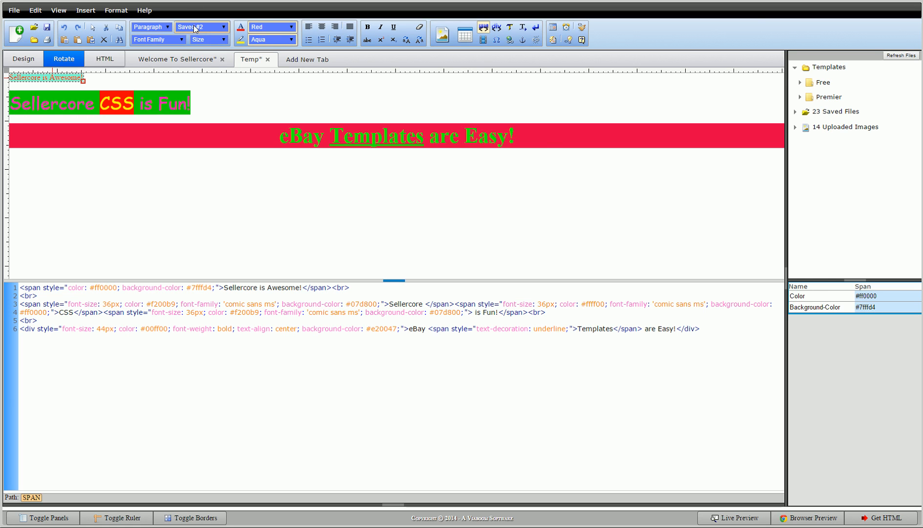
pyautogui.click(181, 59)
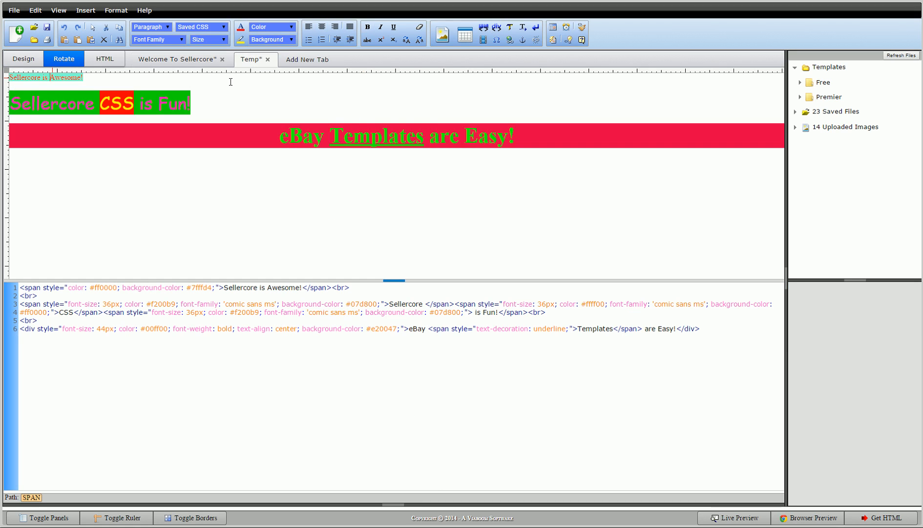
# Step: Give 'Sellercore is Awesome!' the 135px bold centered pink shadowed style, then reopen Welcome To Sellercore
pyautogui.click(47, 79)
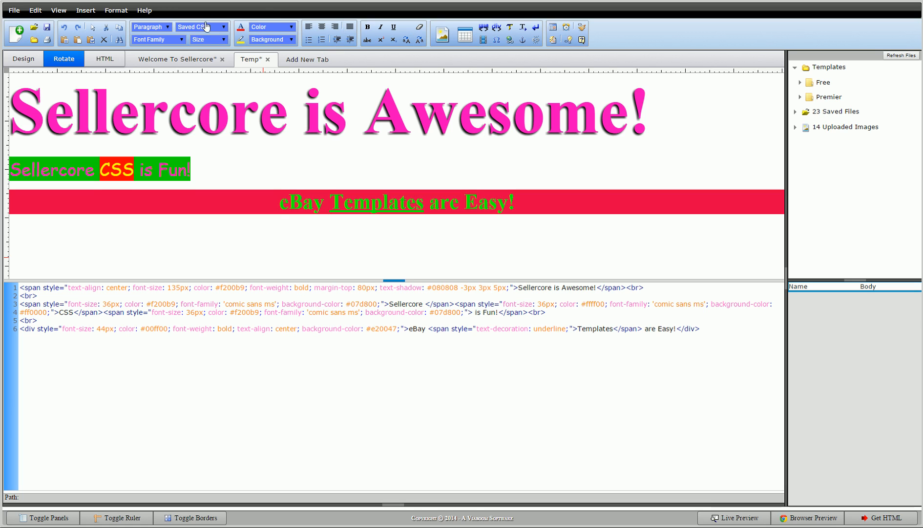
pyautogui.click(176, 59)
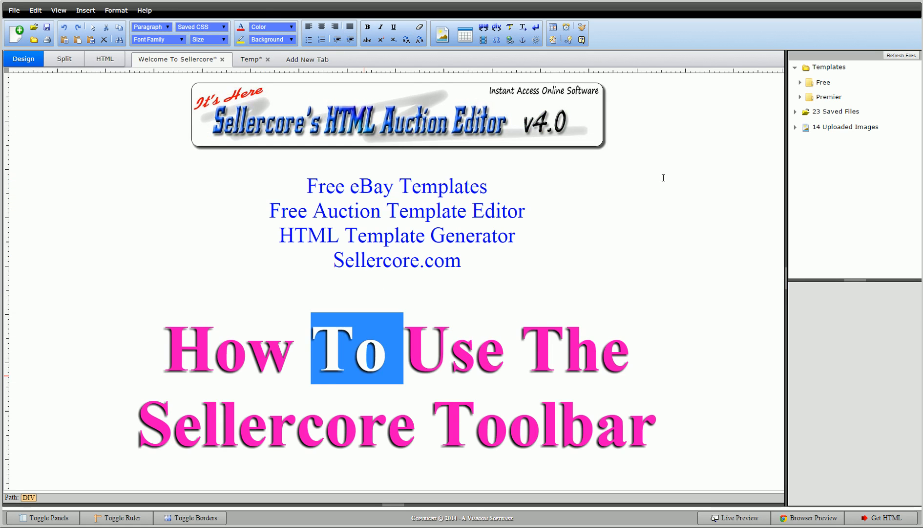